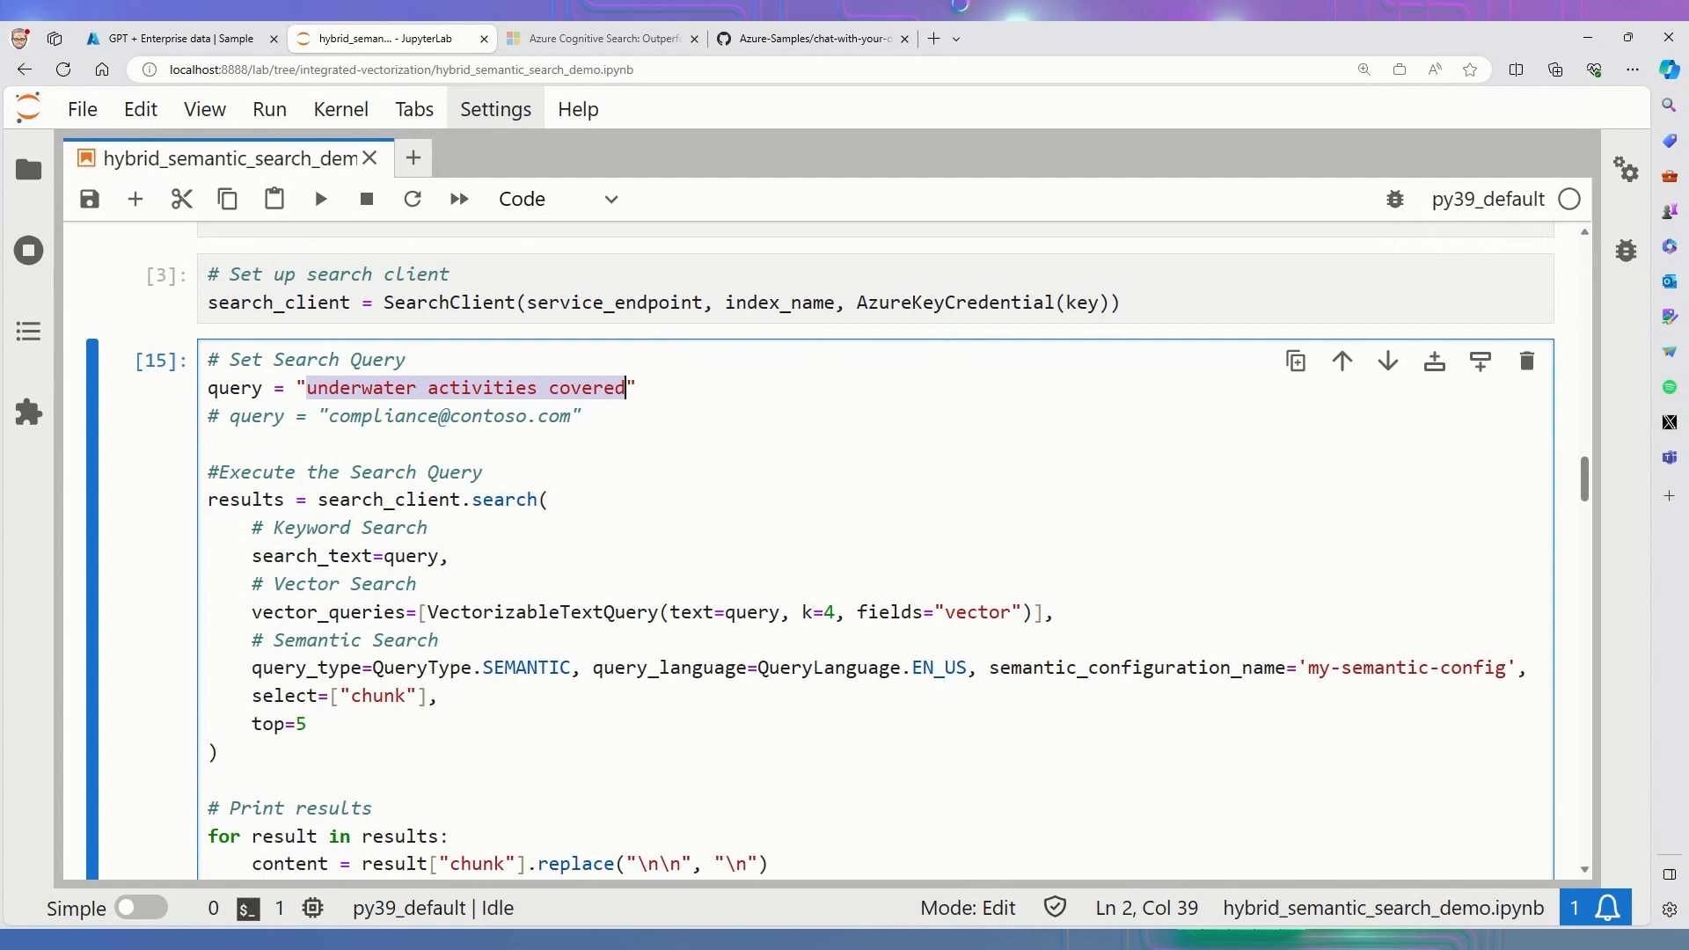
Review the first search result, highlighting the word 'lessons' in the returned chunk.
{"action": "scroll", "scroll_direction": "down", "scroll_amount": 3}
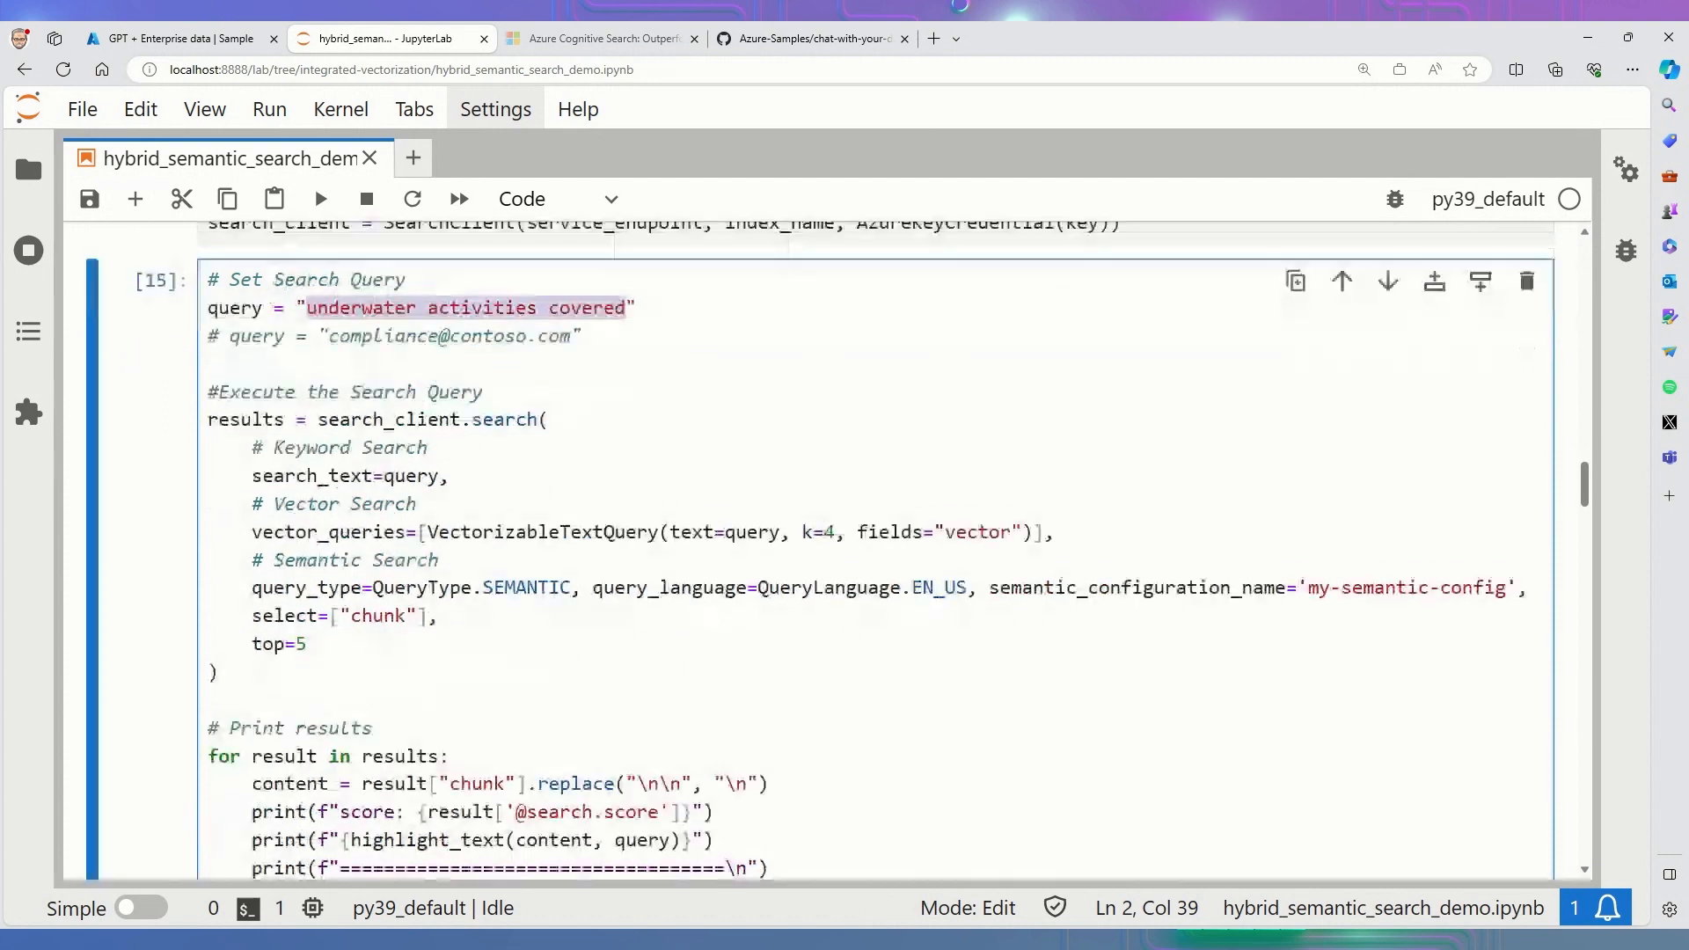
{"action": "scroll", "scroll_direction": "down", "scroll_amount": 3}
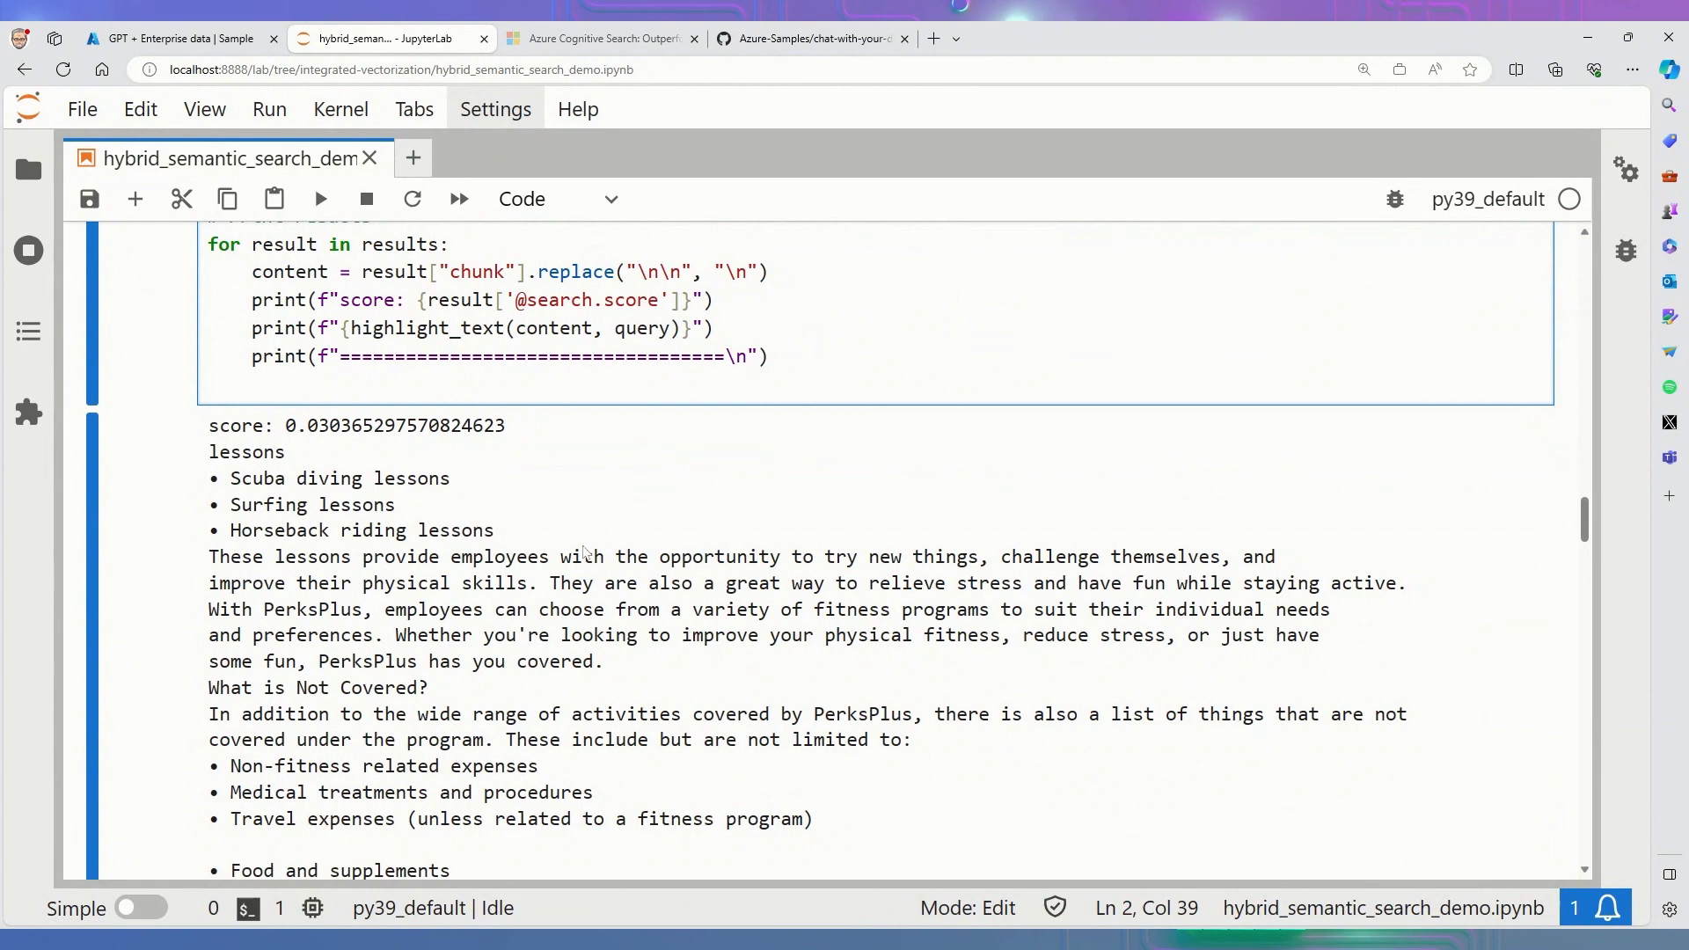
{"action": "mouse_move", "coordinate": [584, 550]}
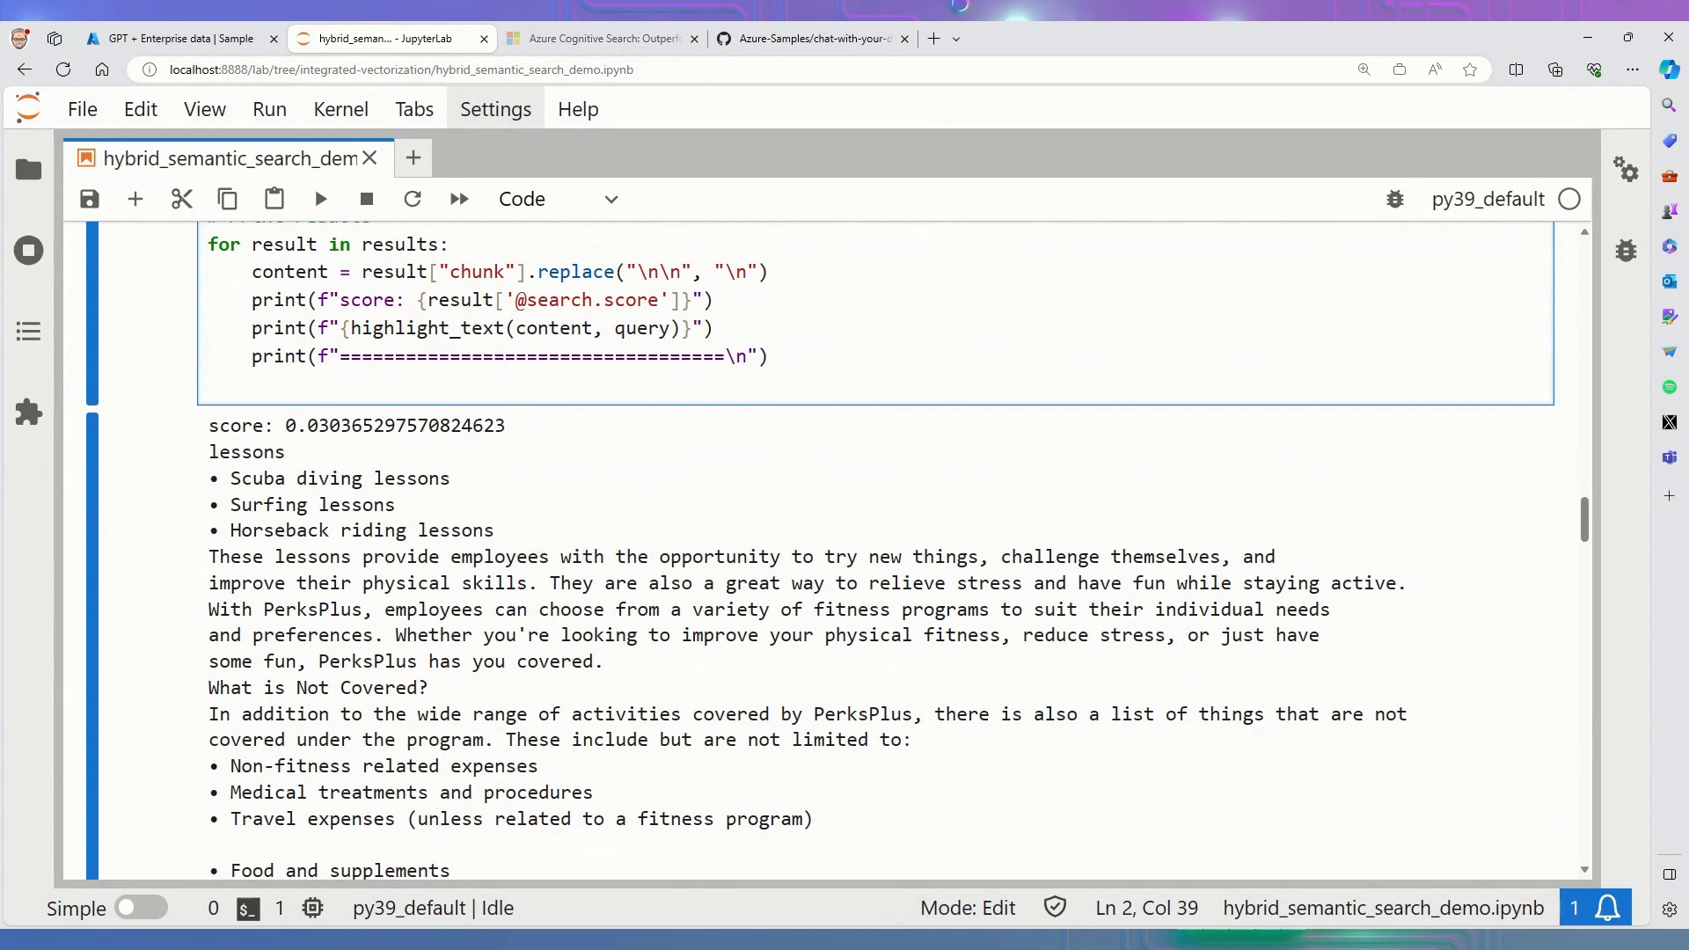
{"action": "double_click", "coordinate": [260, 478]}
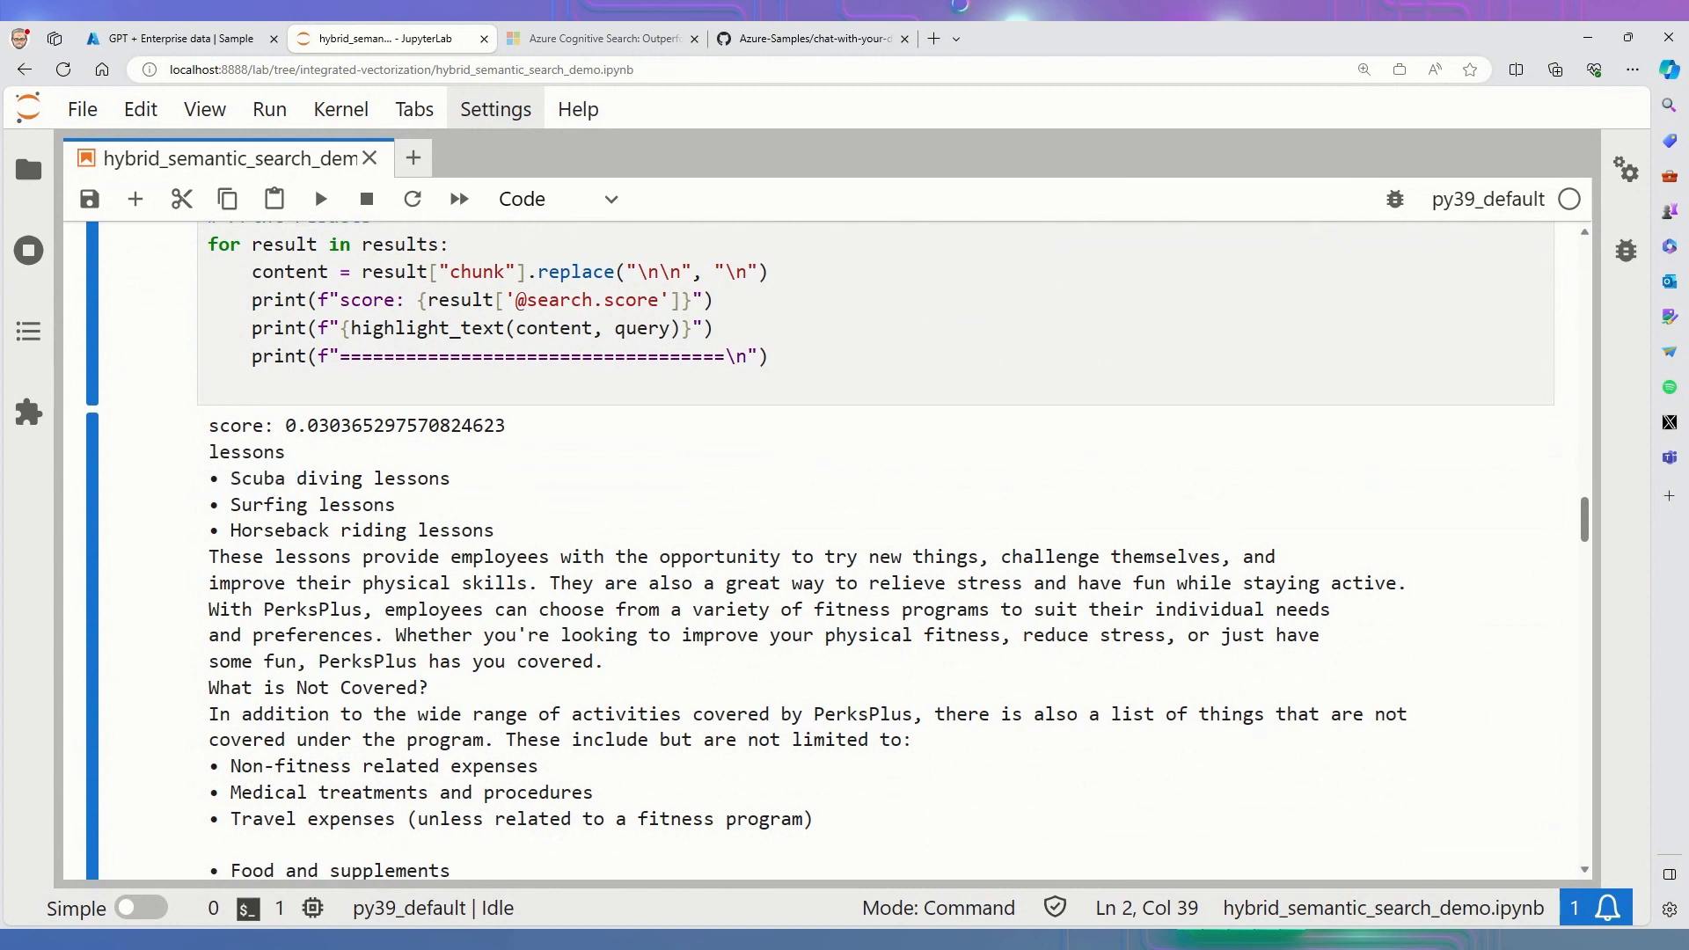
{"action": "double_click", "coordinate": [412, 478]}
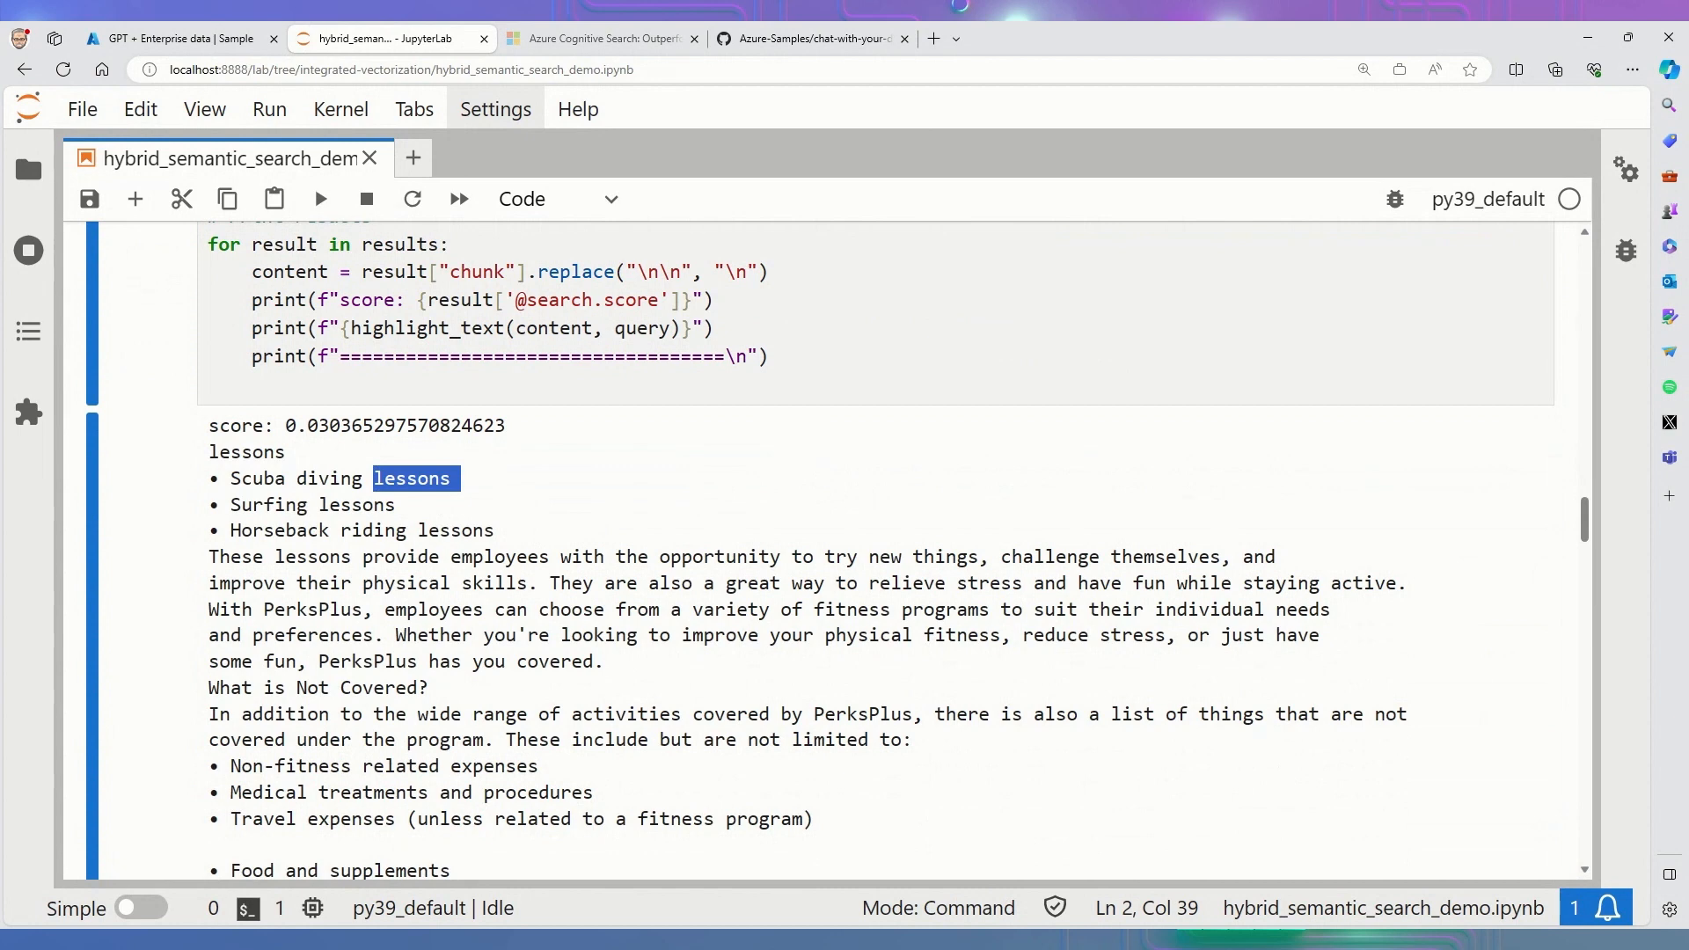
{"action": "scroll", "scroll_direction": "up", "scroll_amount": 3}
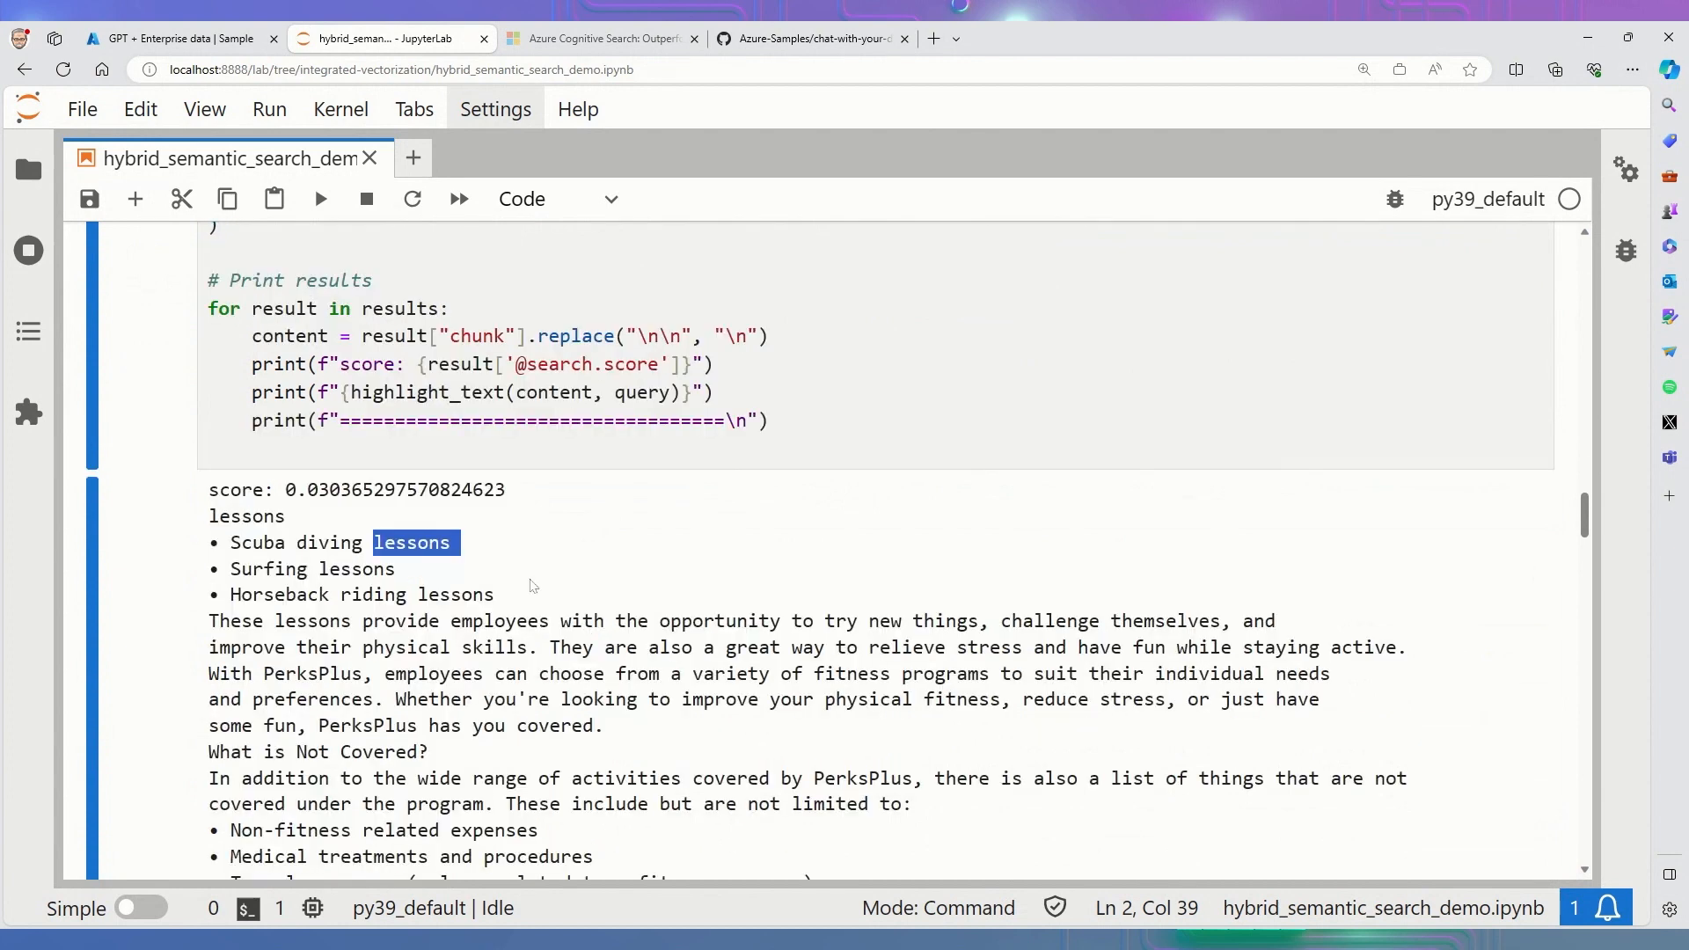
{"action": "scroll", "scroll_direction": "up", "scroll_amount": 3}
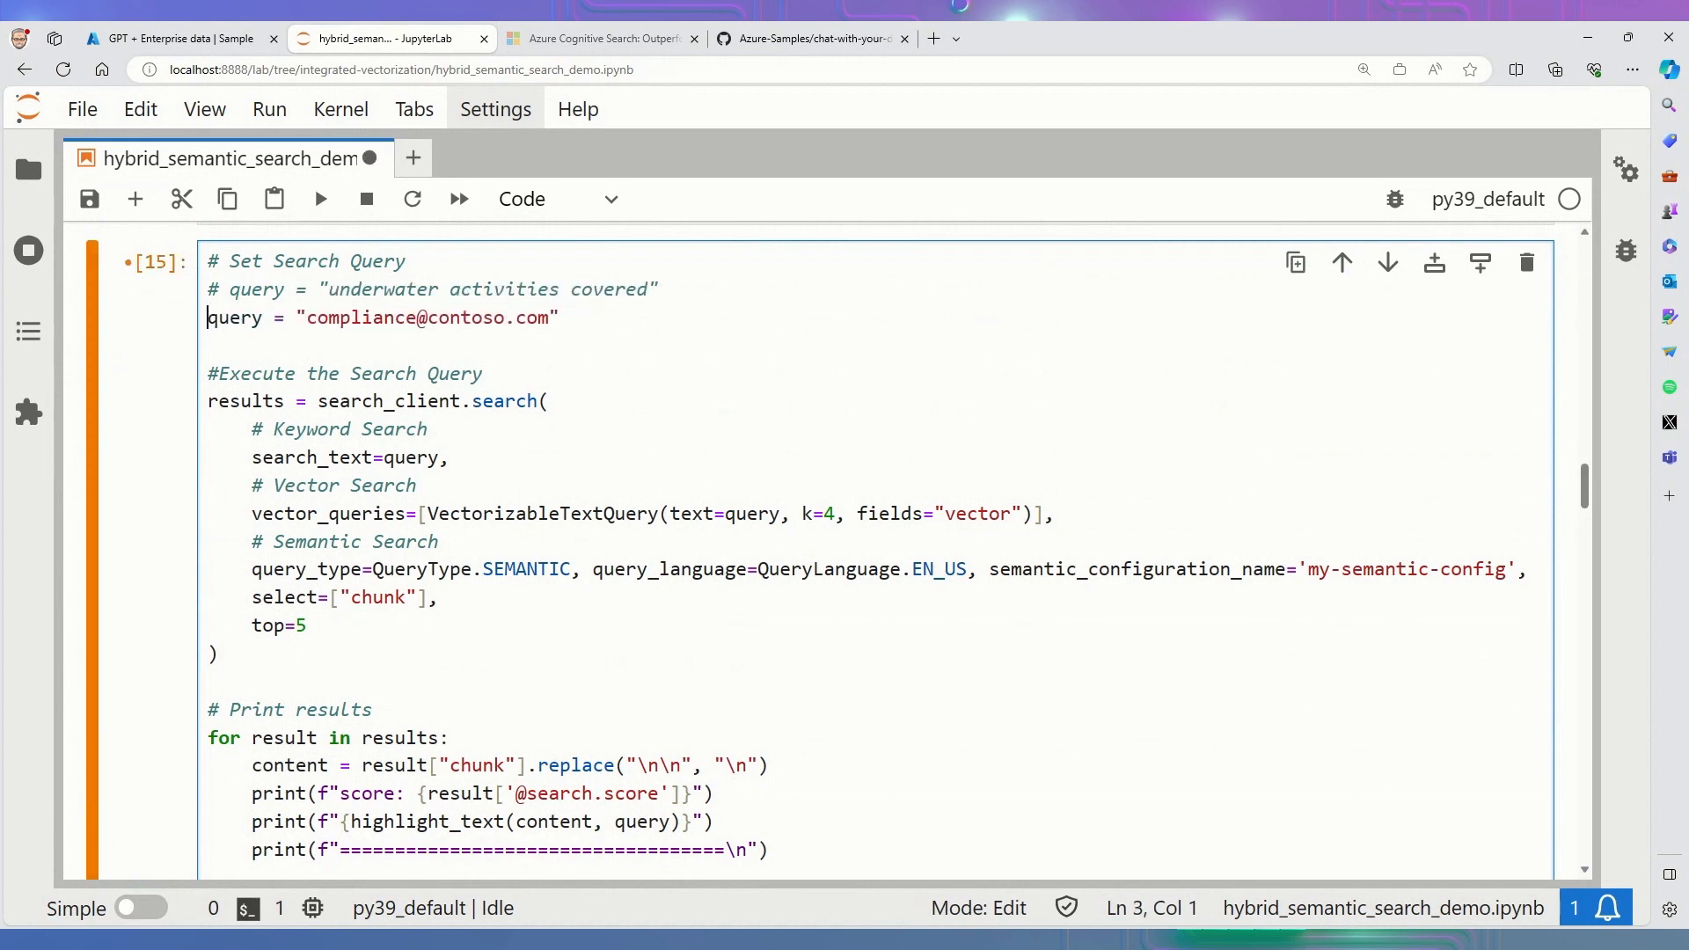
{"action": "left_click", "coordinate": [549, 316]}
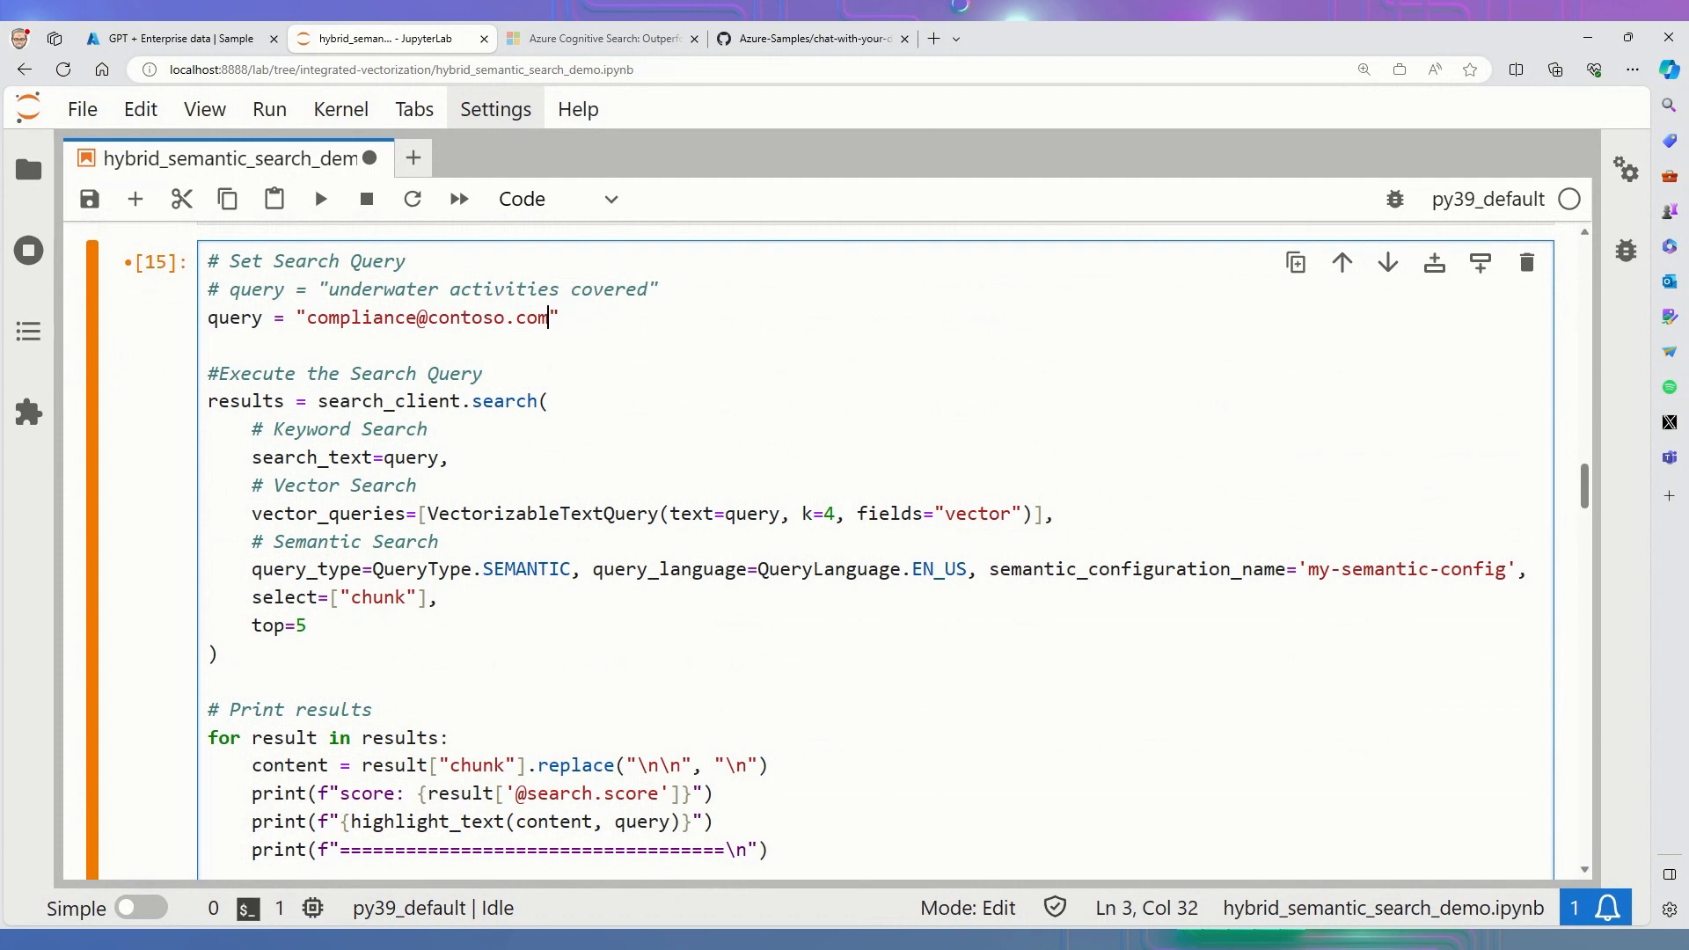
{"action": "left_click", "coordinate": [215, 457]}
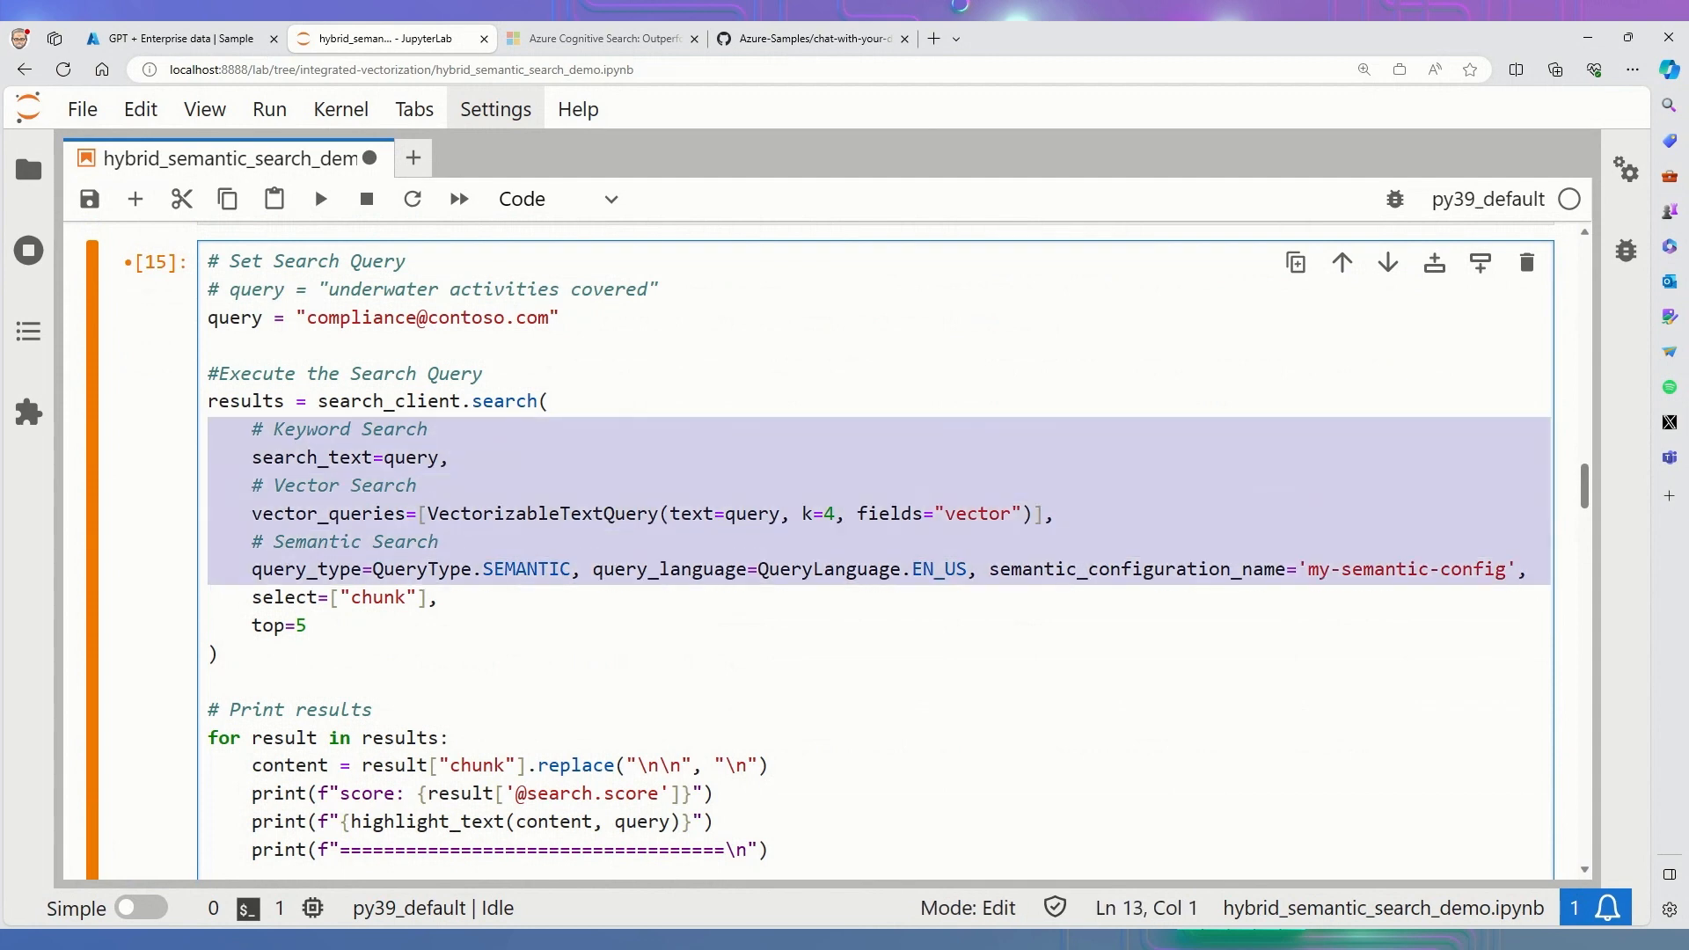
{"action": "left_click", "coordinate": [209, 598]}
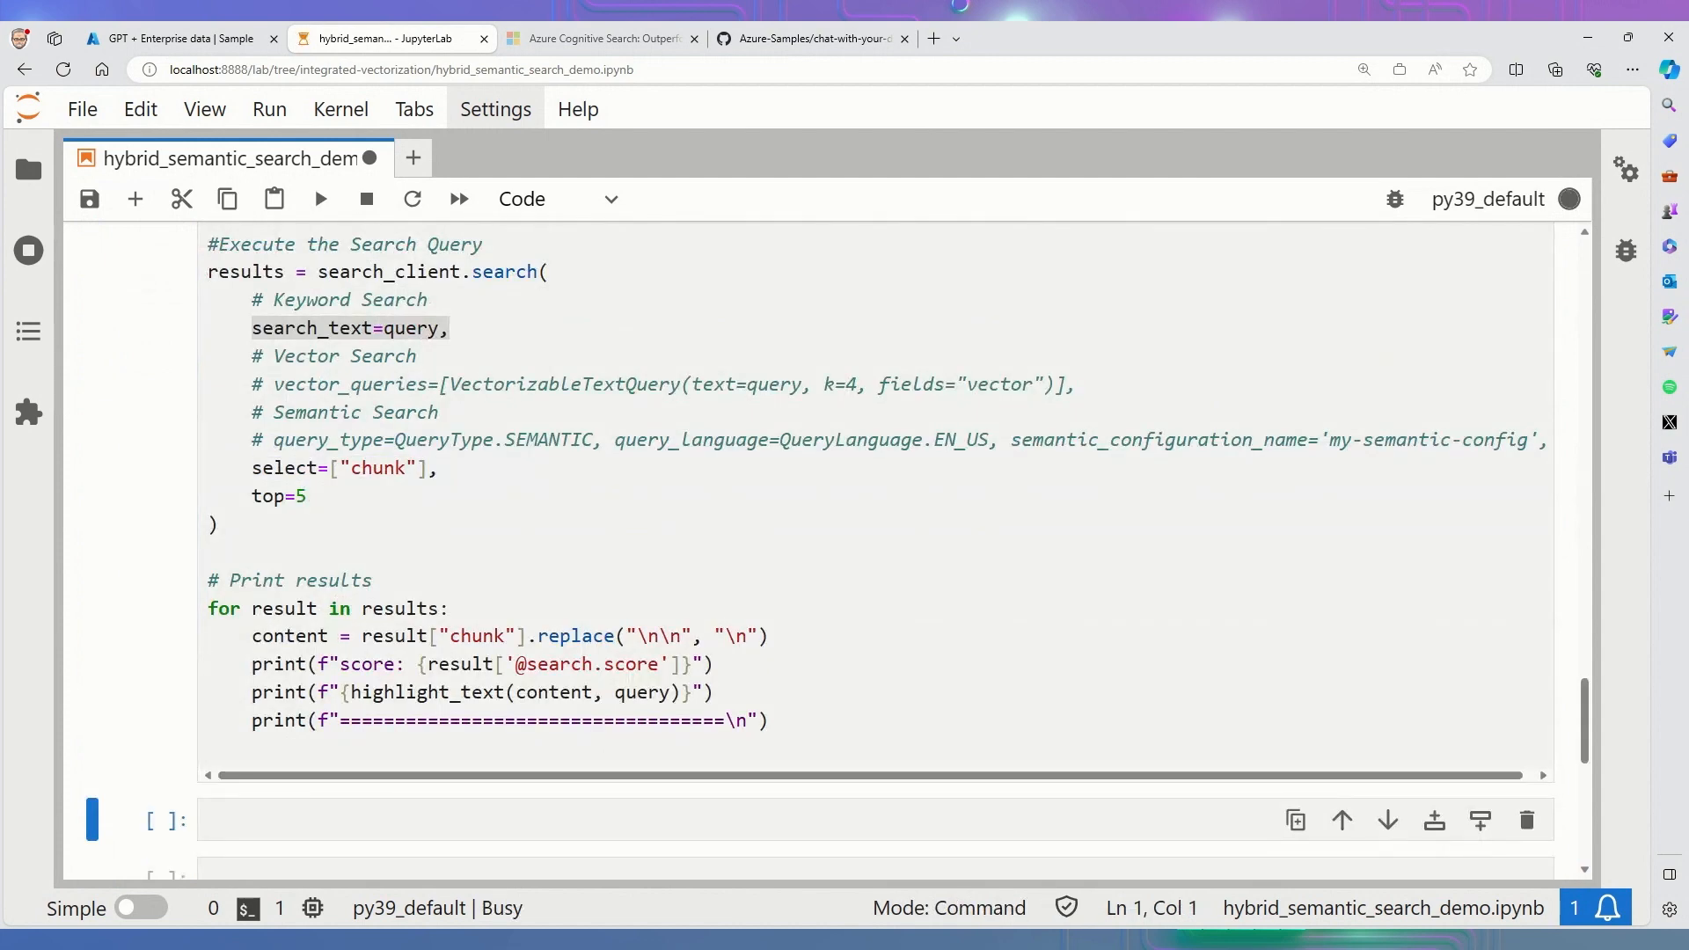
{"action": "left_click", "coordinate": [320, 199]}
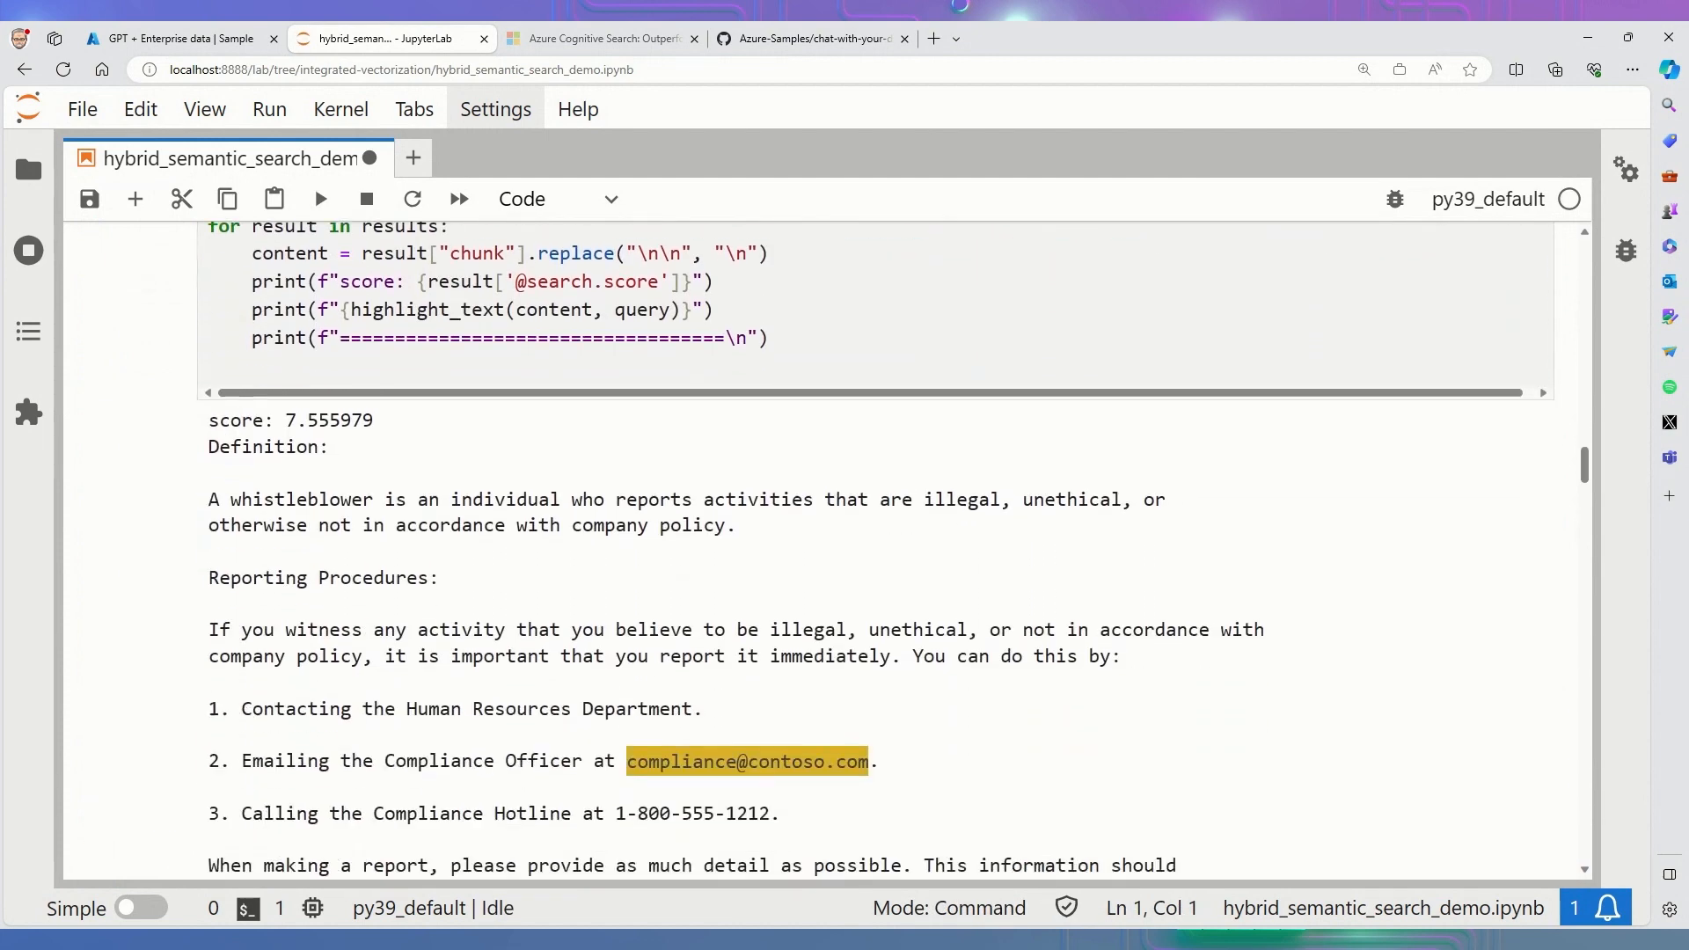
{"action": "scroll", "scroll_direction": "down", "scroll_amount": 3}
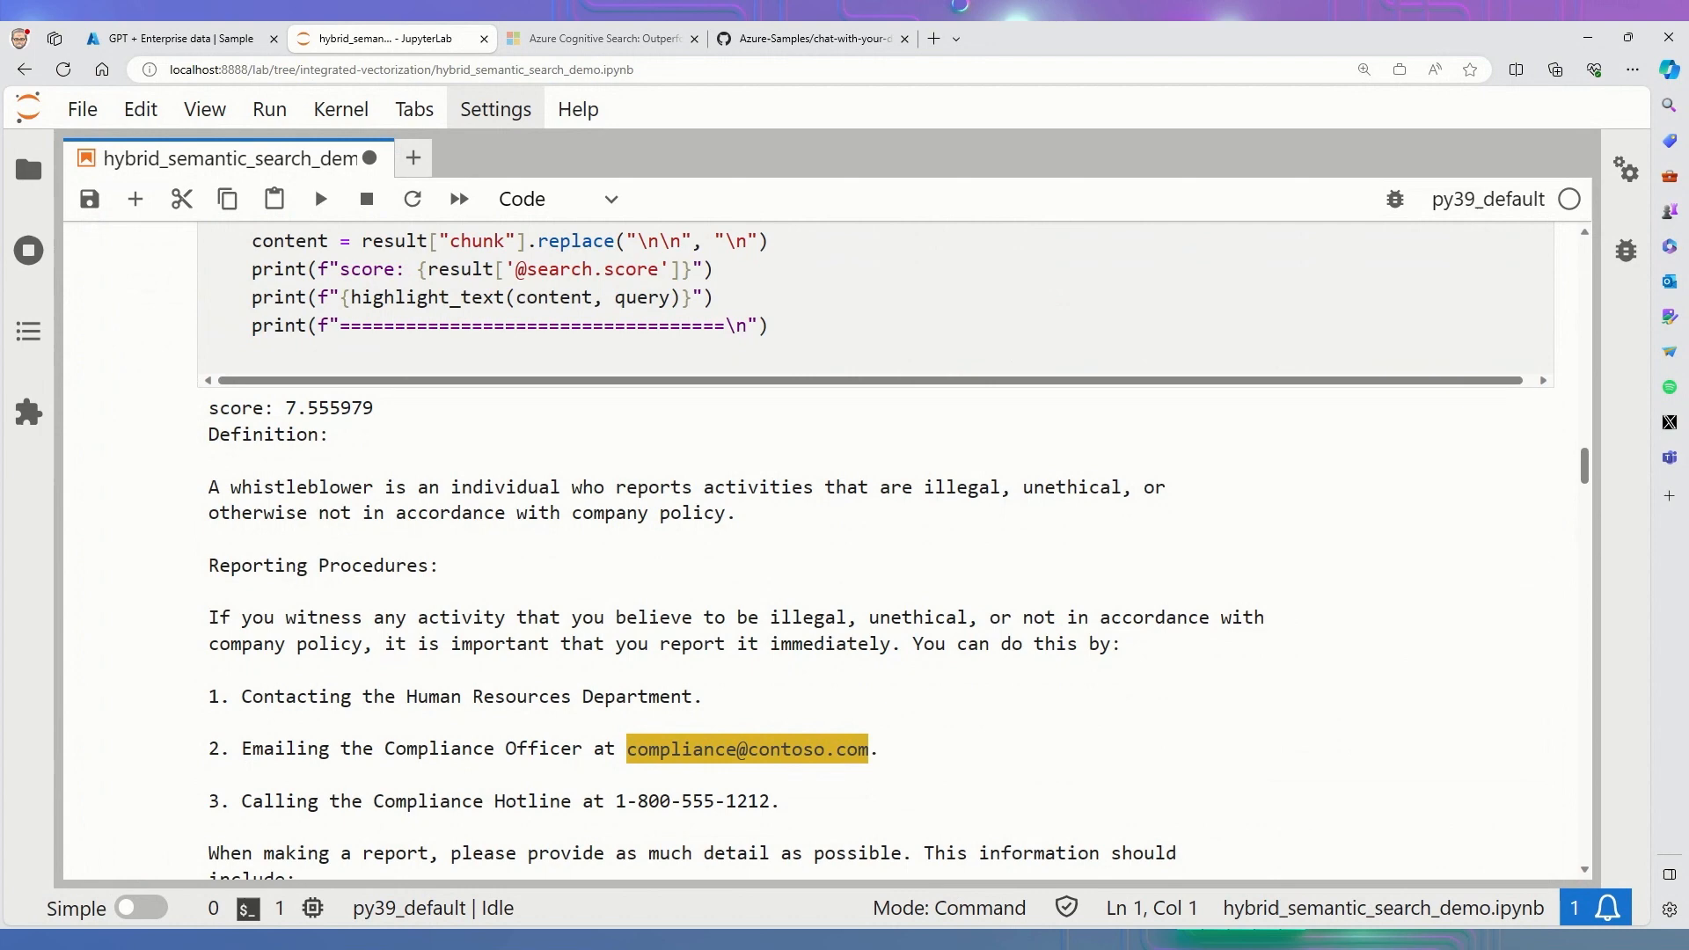
{"action": "scroll", "scroll_direction": "up", "scroll_amount": 3}
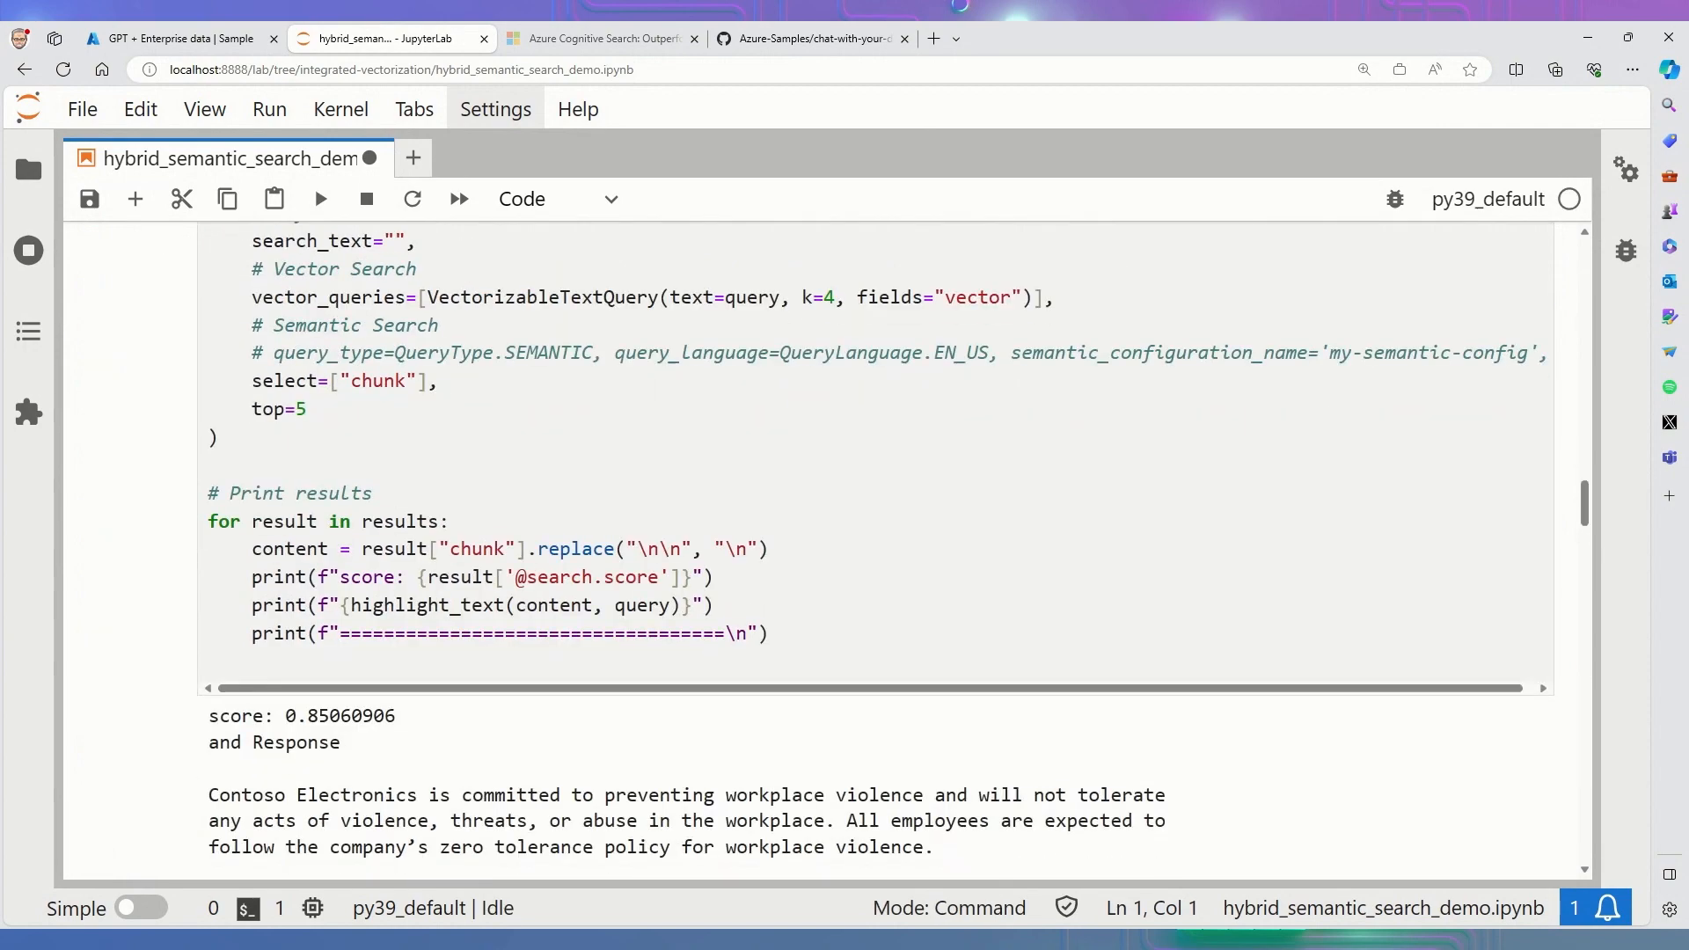
Scroll through the vector-only results, which include privacy-policy and job-description chunks.
{"action": "scroll", "scroll_direction": "down", "scroll_amount": 3}
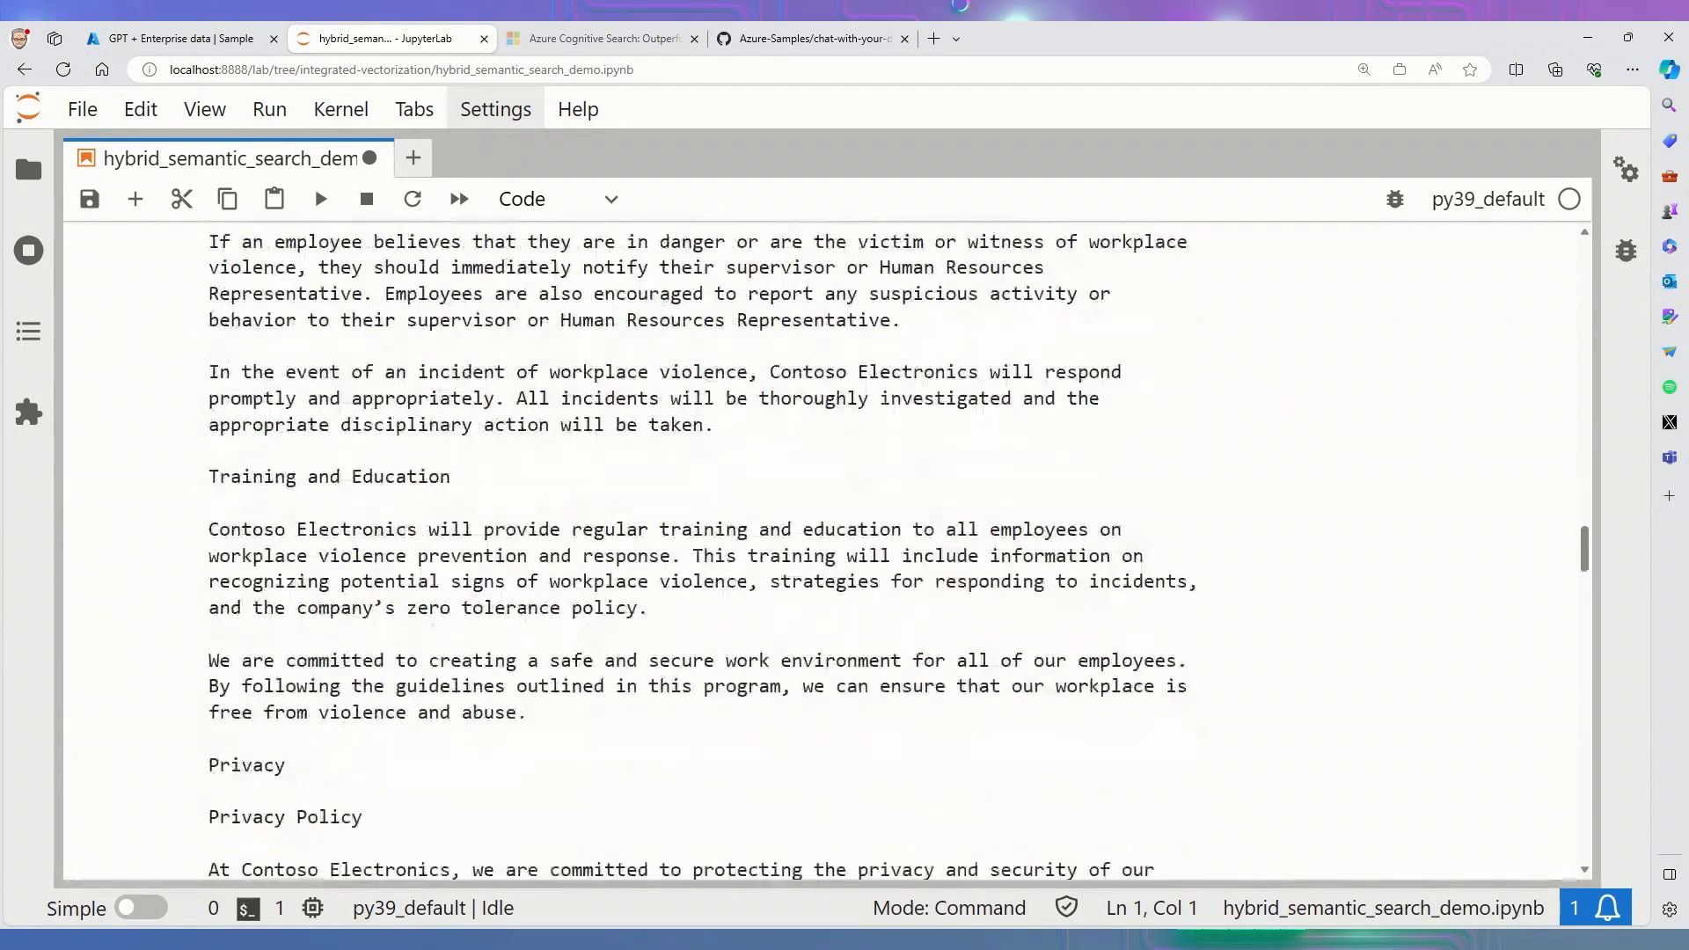
{"action": "scroll", "scroll_direction": "down", "scroll_amount": 3}
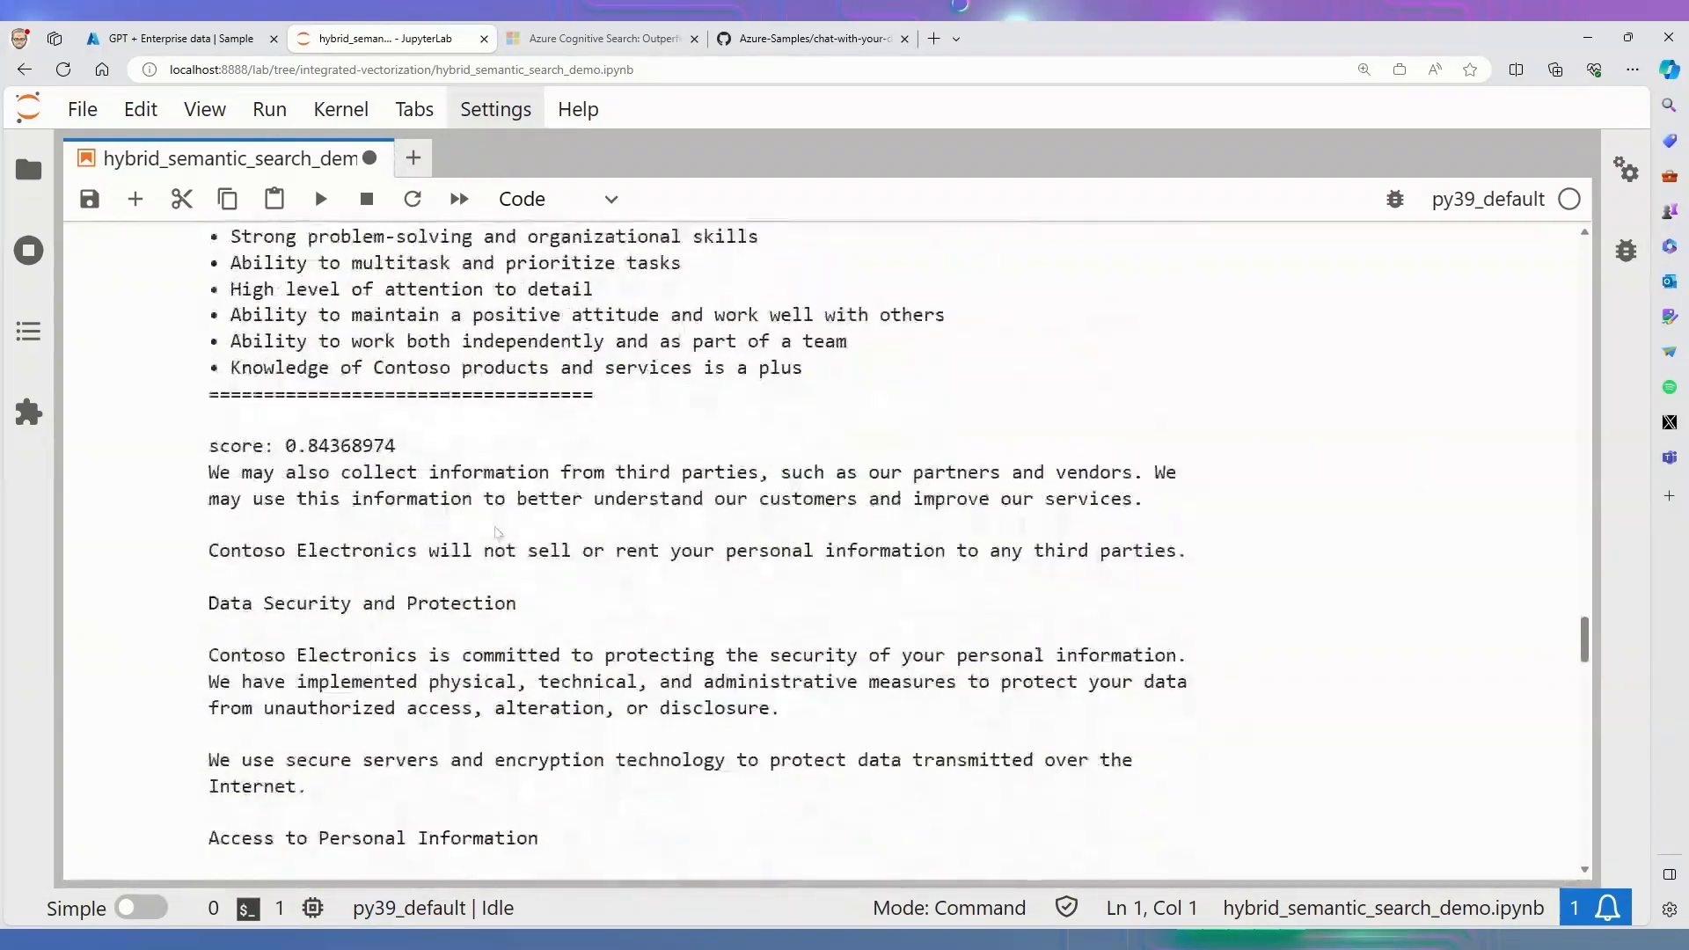
{"action": "scroll", "scroll_direction": "down", "scroll_amount": 3}
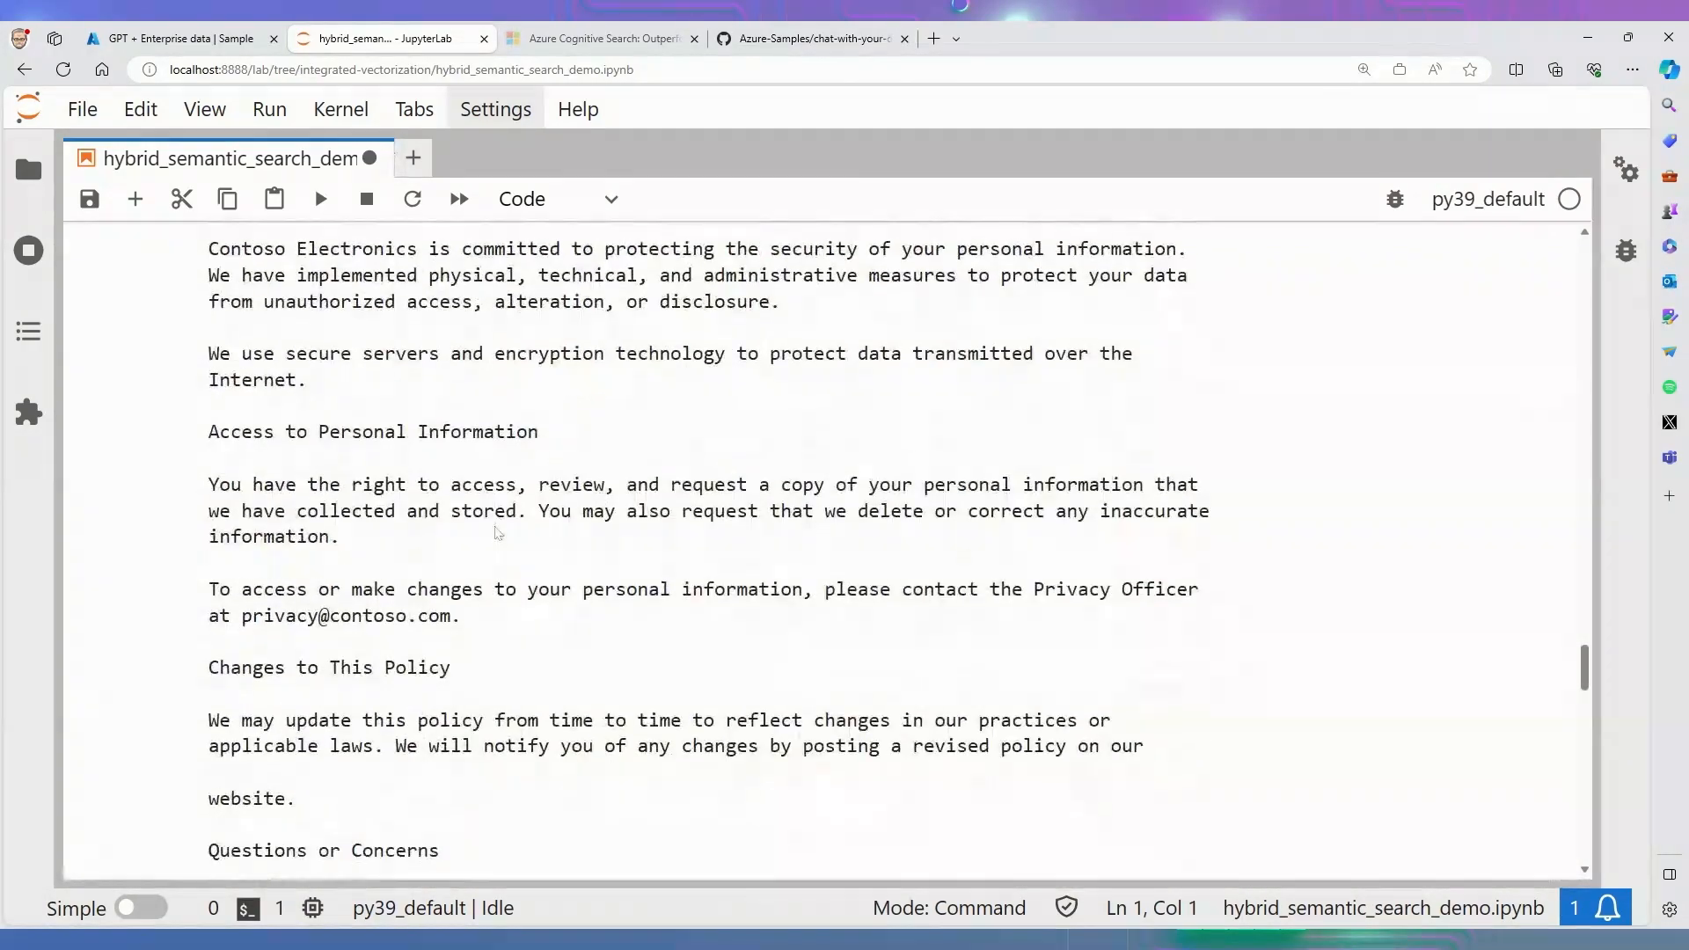
{"action": "scroll", "scroll_direction": "down", "scroll_amount": 3}
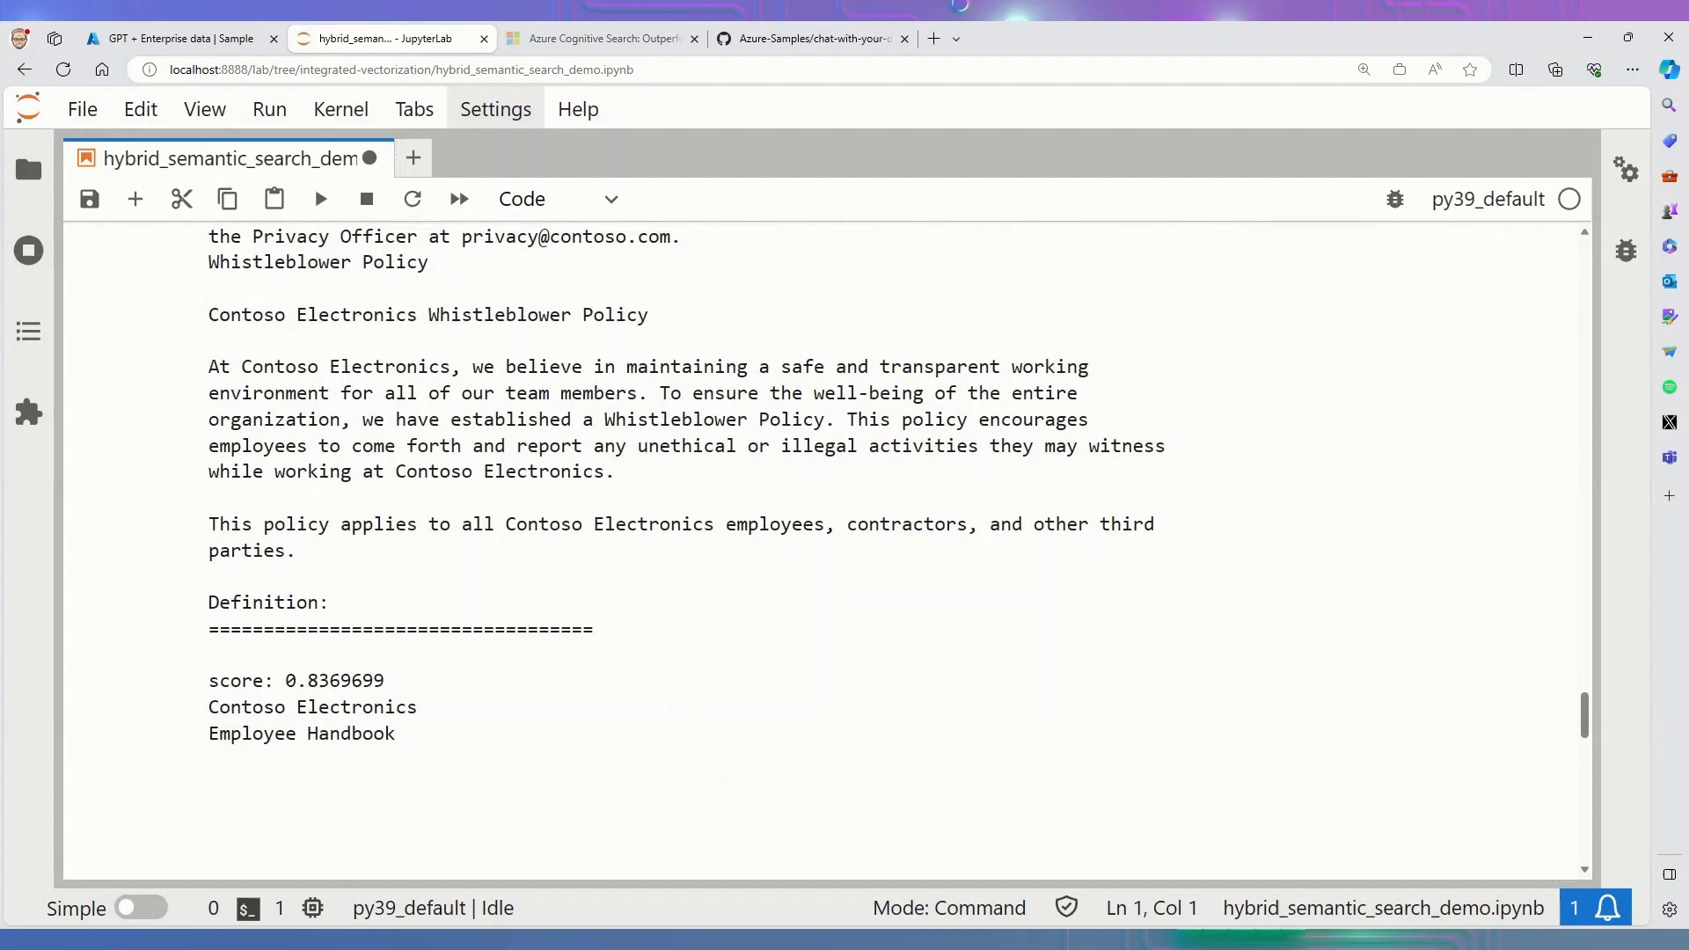
{"action": "scroll", "scroll_direction": "up", "scroll_amount": 3}
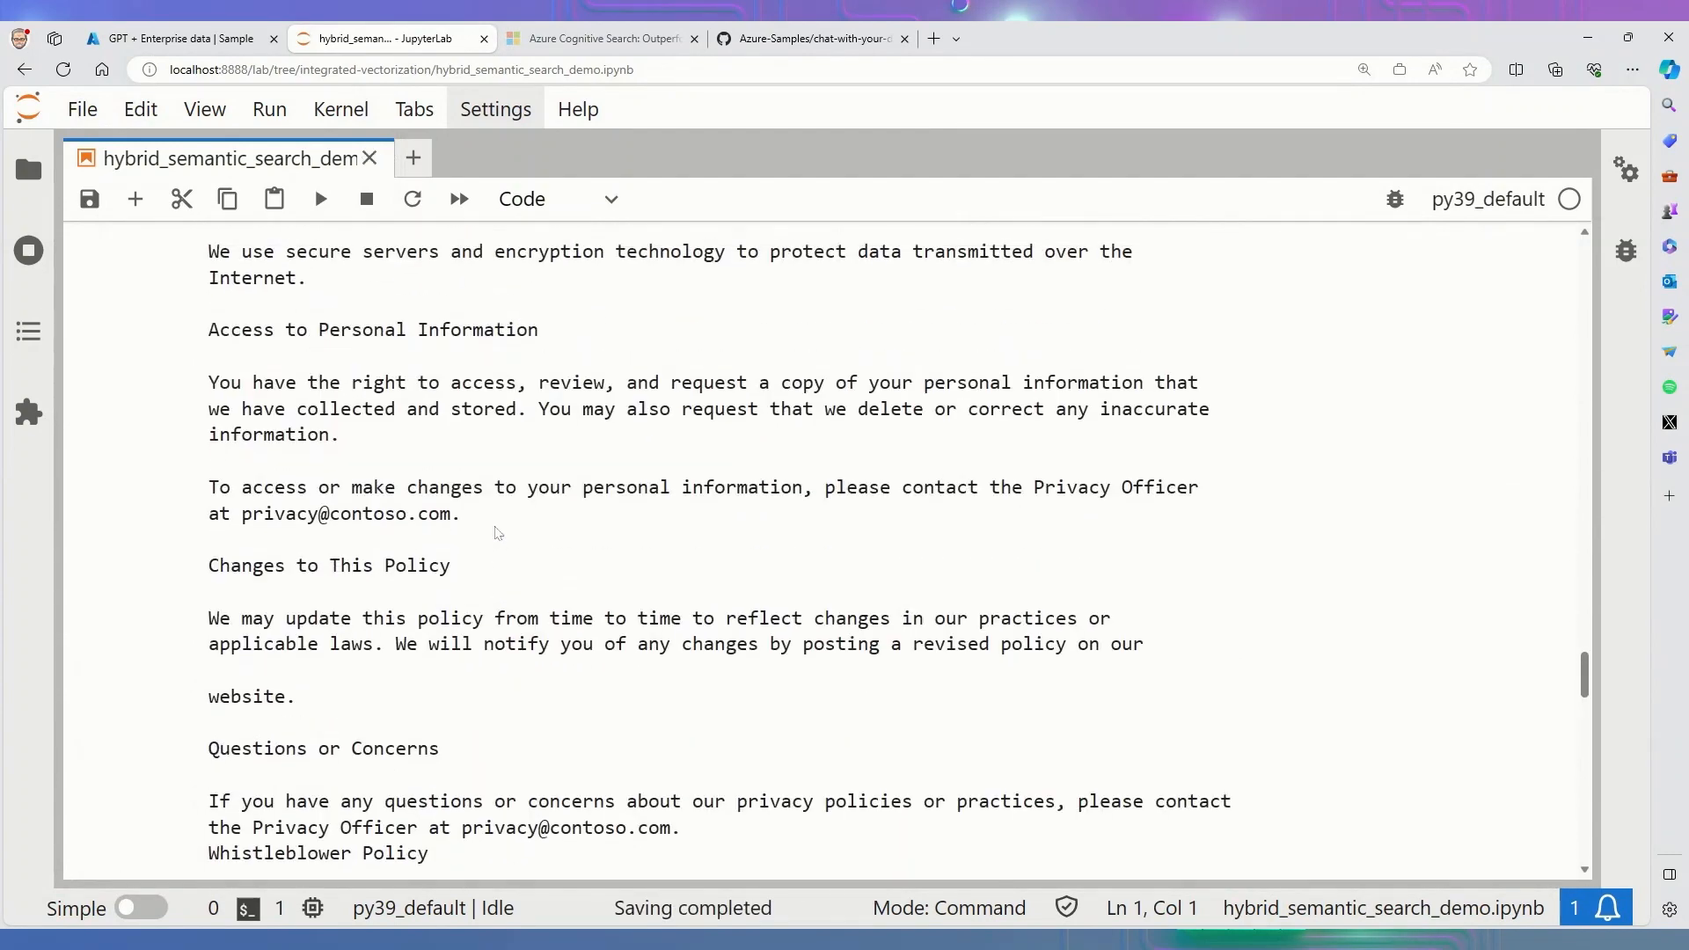
{"action": "scroll", "scroll_direction": "up", "scroll_amount": 3}
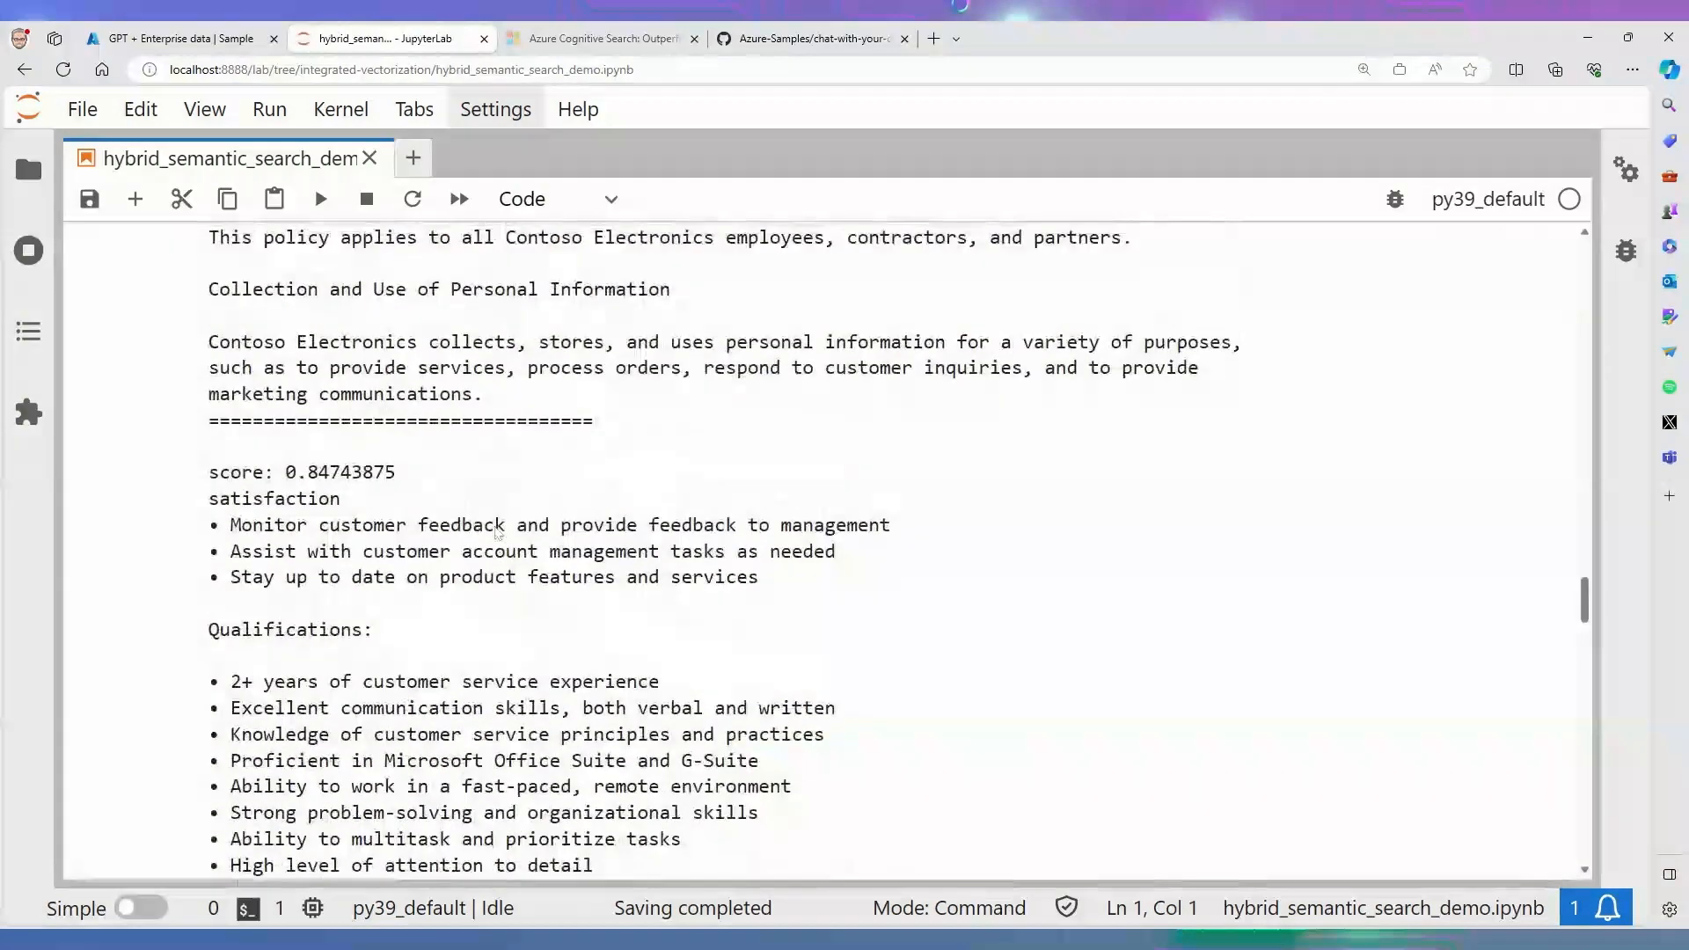
{"action": "scroll", "scroll_direction": "up", "scroll_amount": 3}
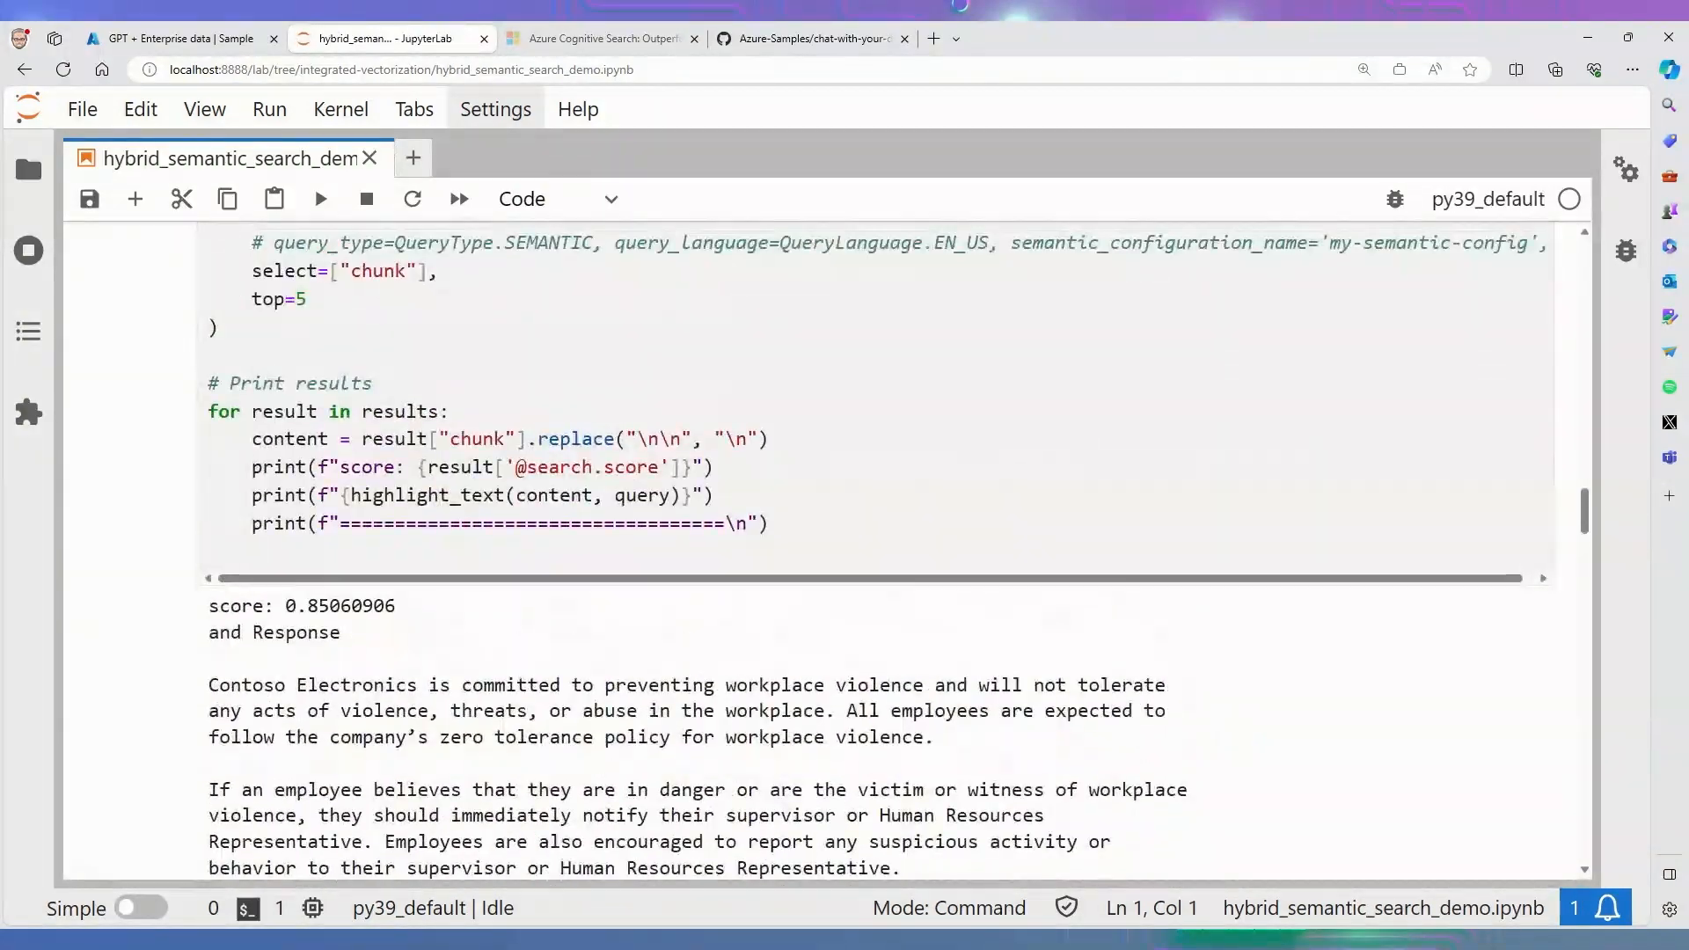
{"action": "scroll", "scroll_direction": "up", "scroll_amount": 3}
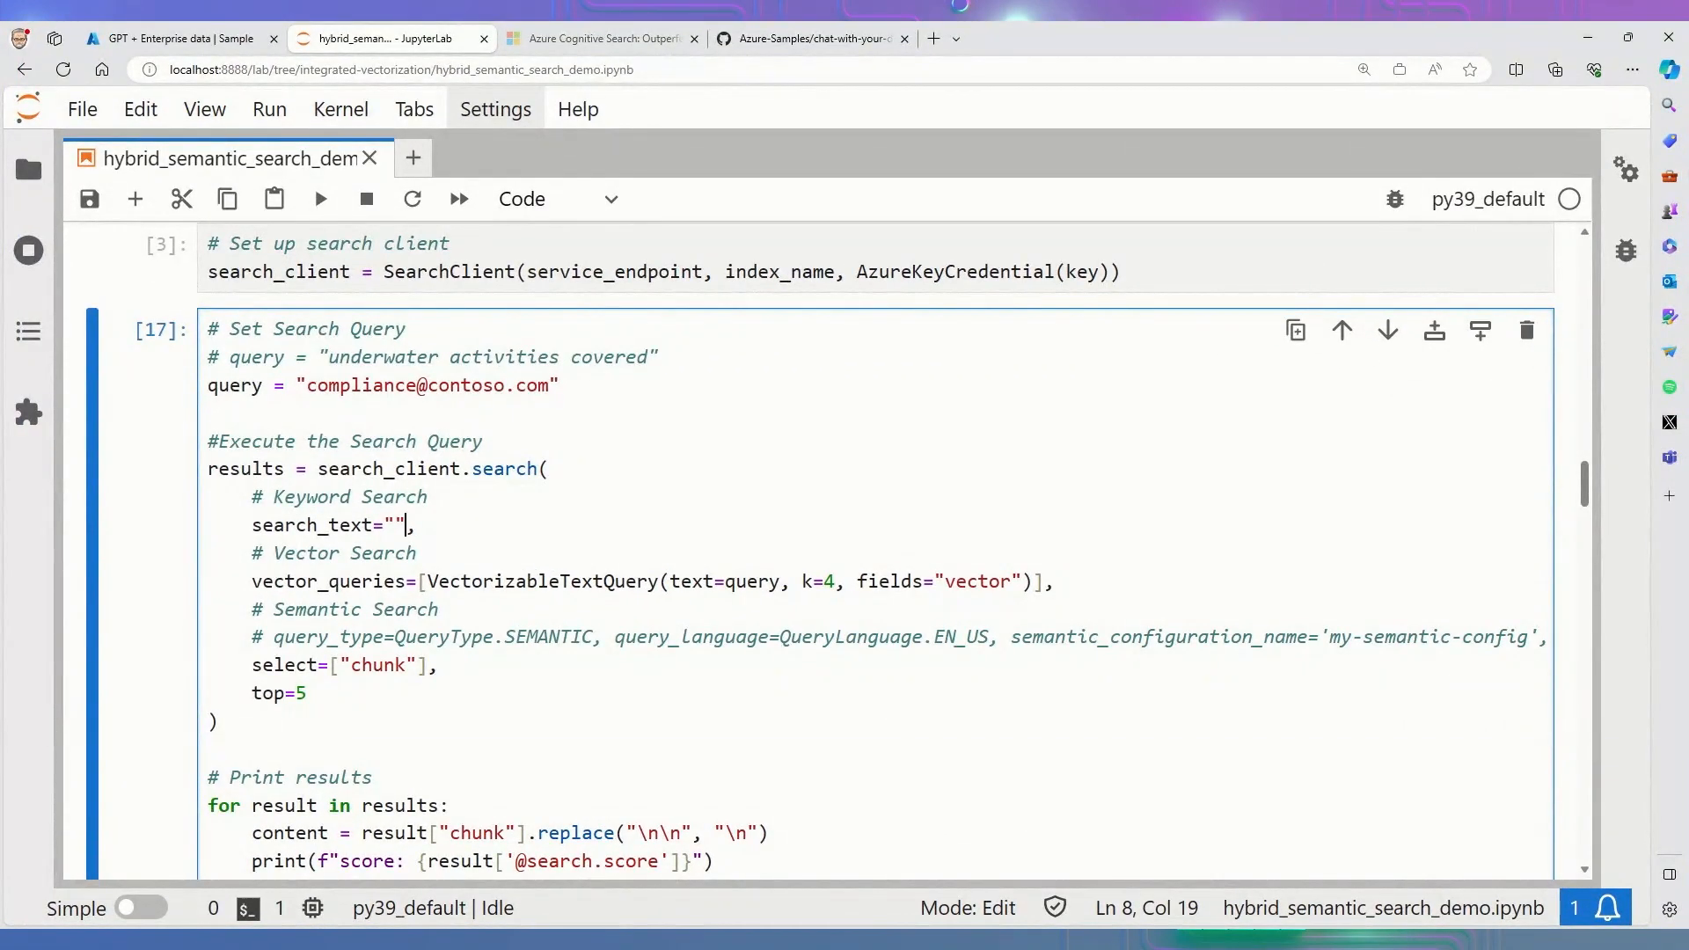
Run the hybrid keyword-plus-vector search and scroll the printed policy chunks.
{"action": "type", "text": "query"}
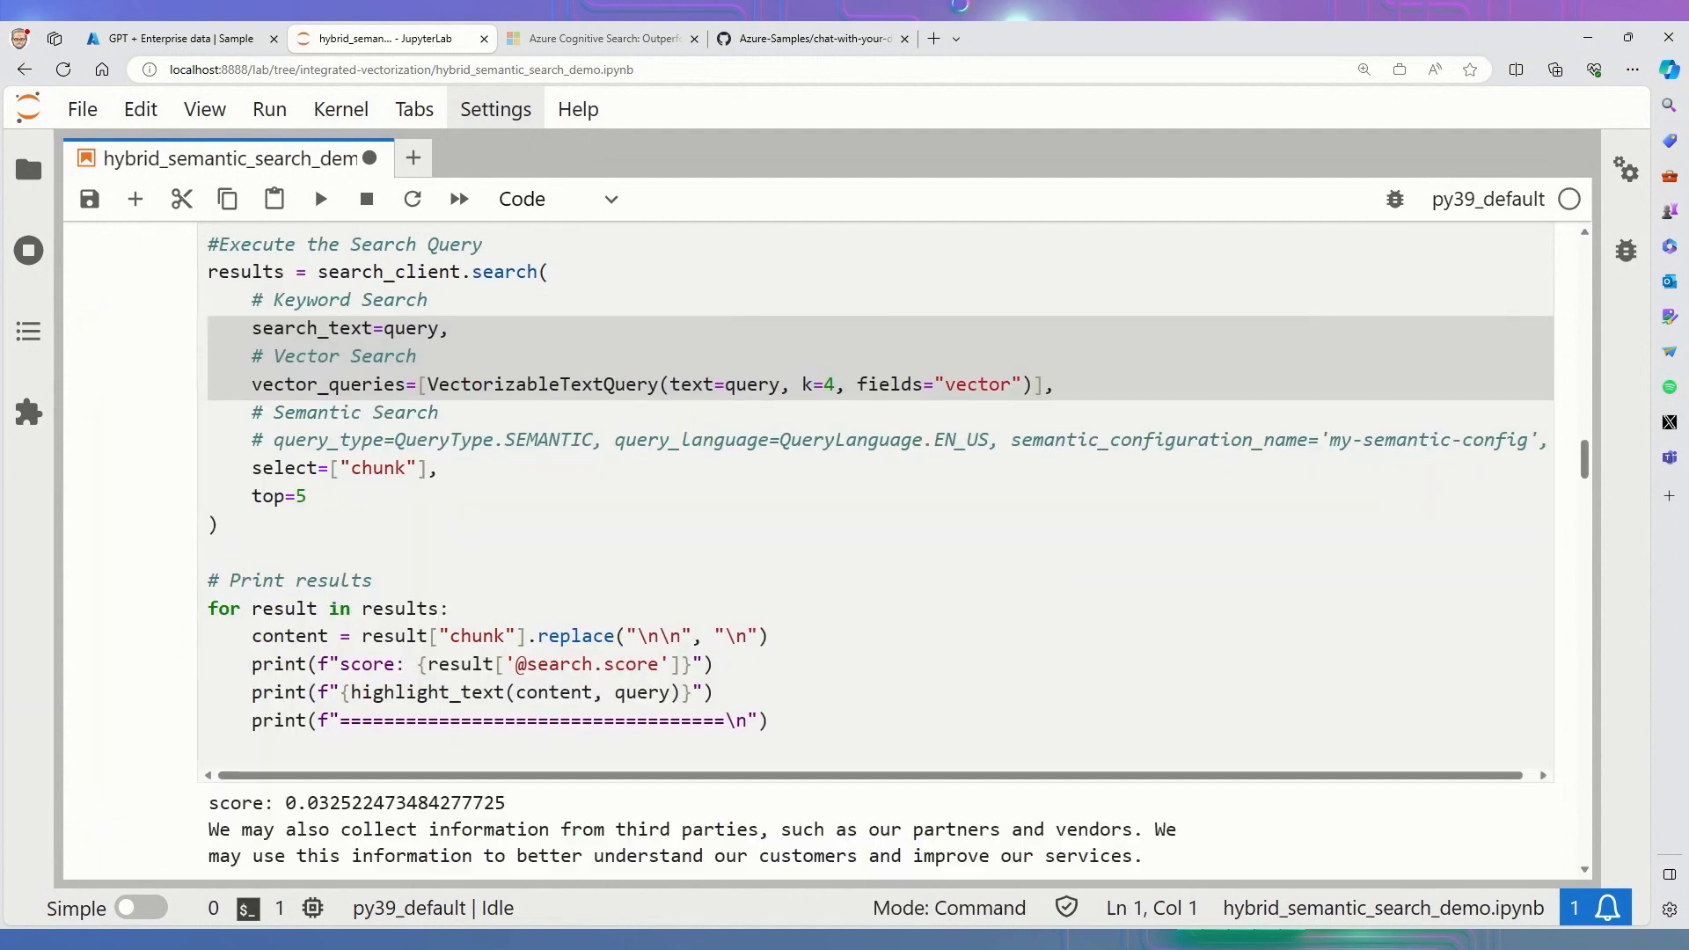
{"action": "scroll", "scroll_direction": "down", "scroll_amount": 3}
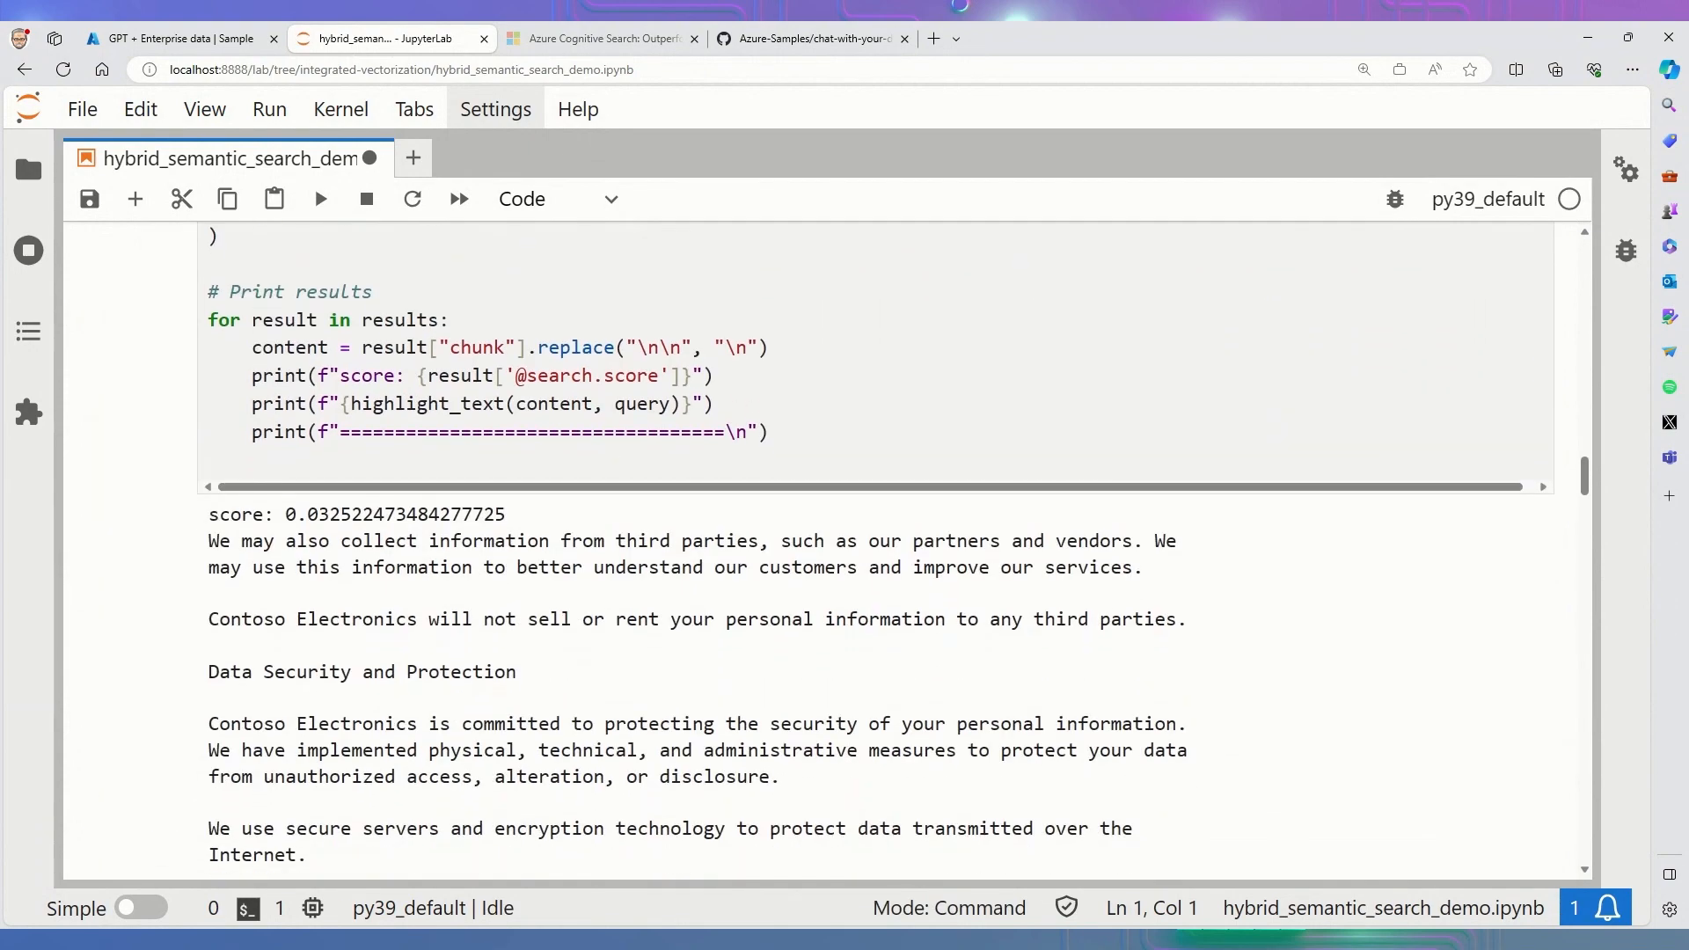
{"action": "scroll", "scroll_direction": "down", "scroll_amount": 3}
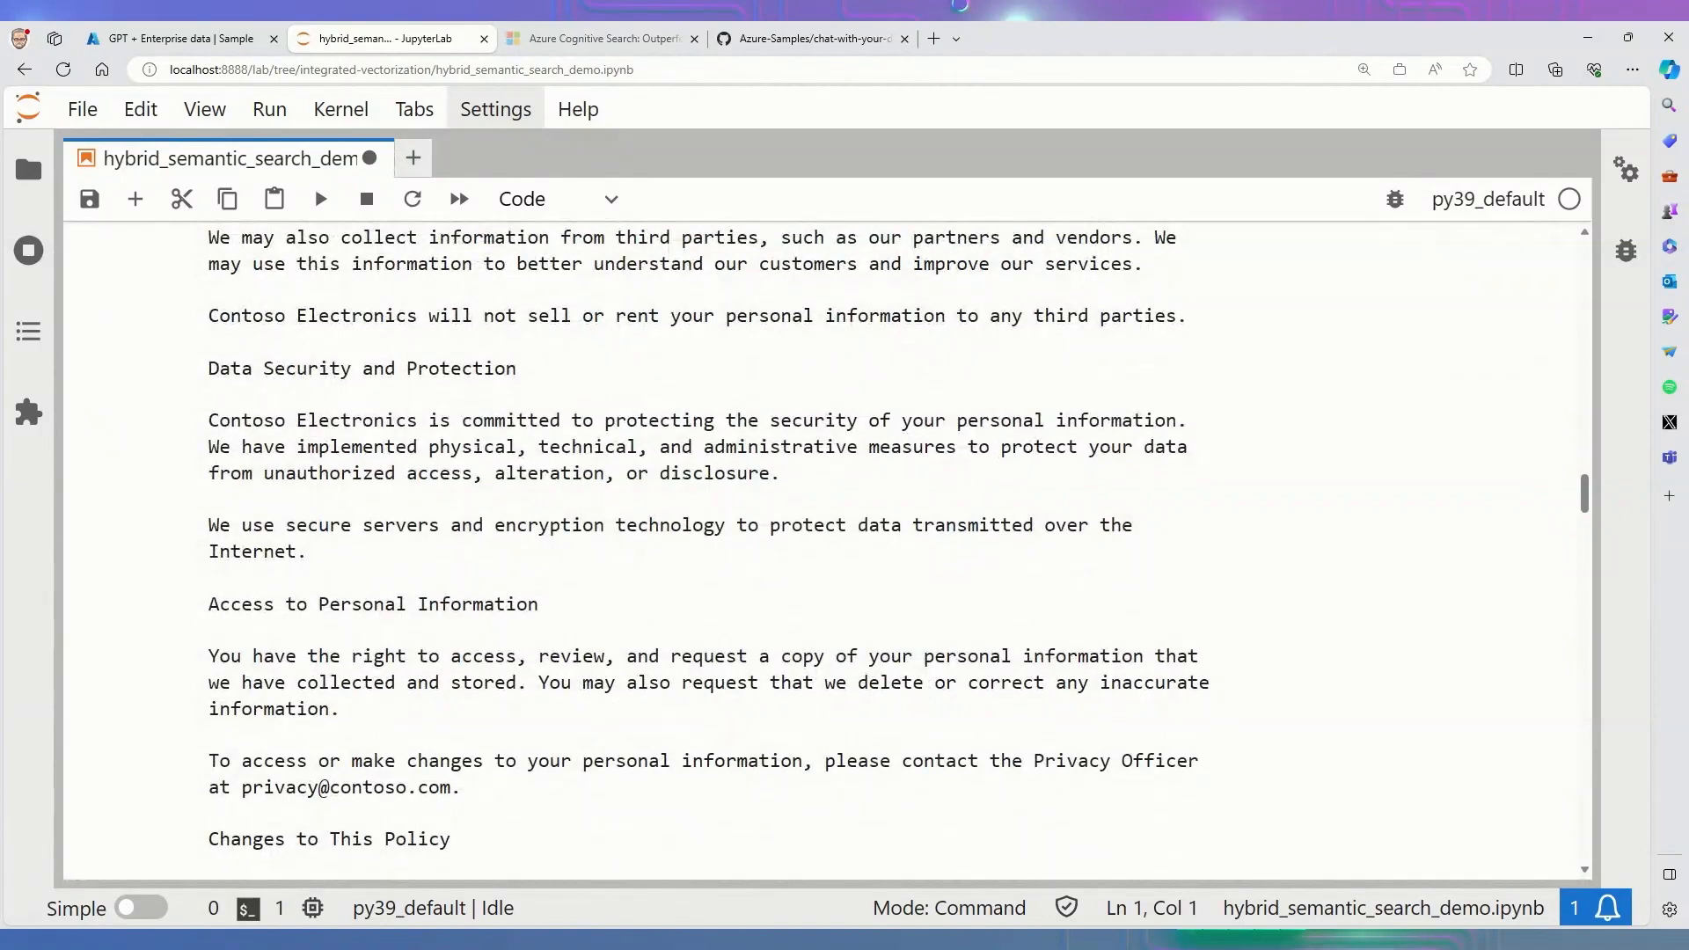
{"action": "scroll", "scroll_direction": "up", "scroll_amount": 3}
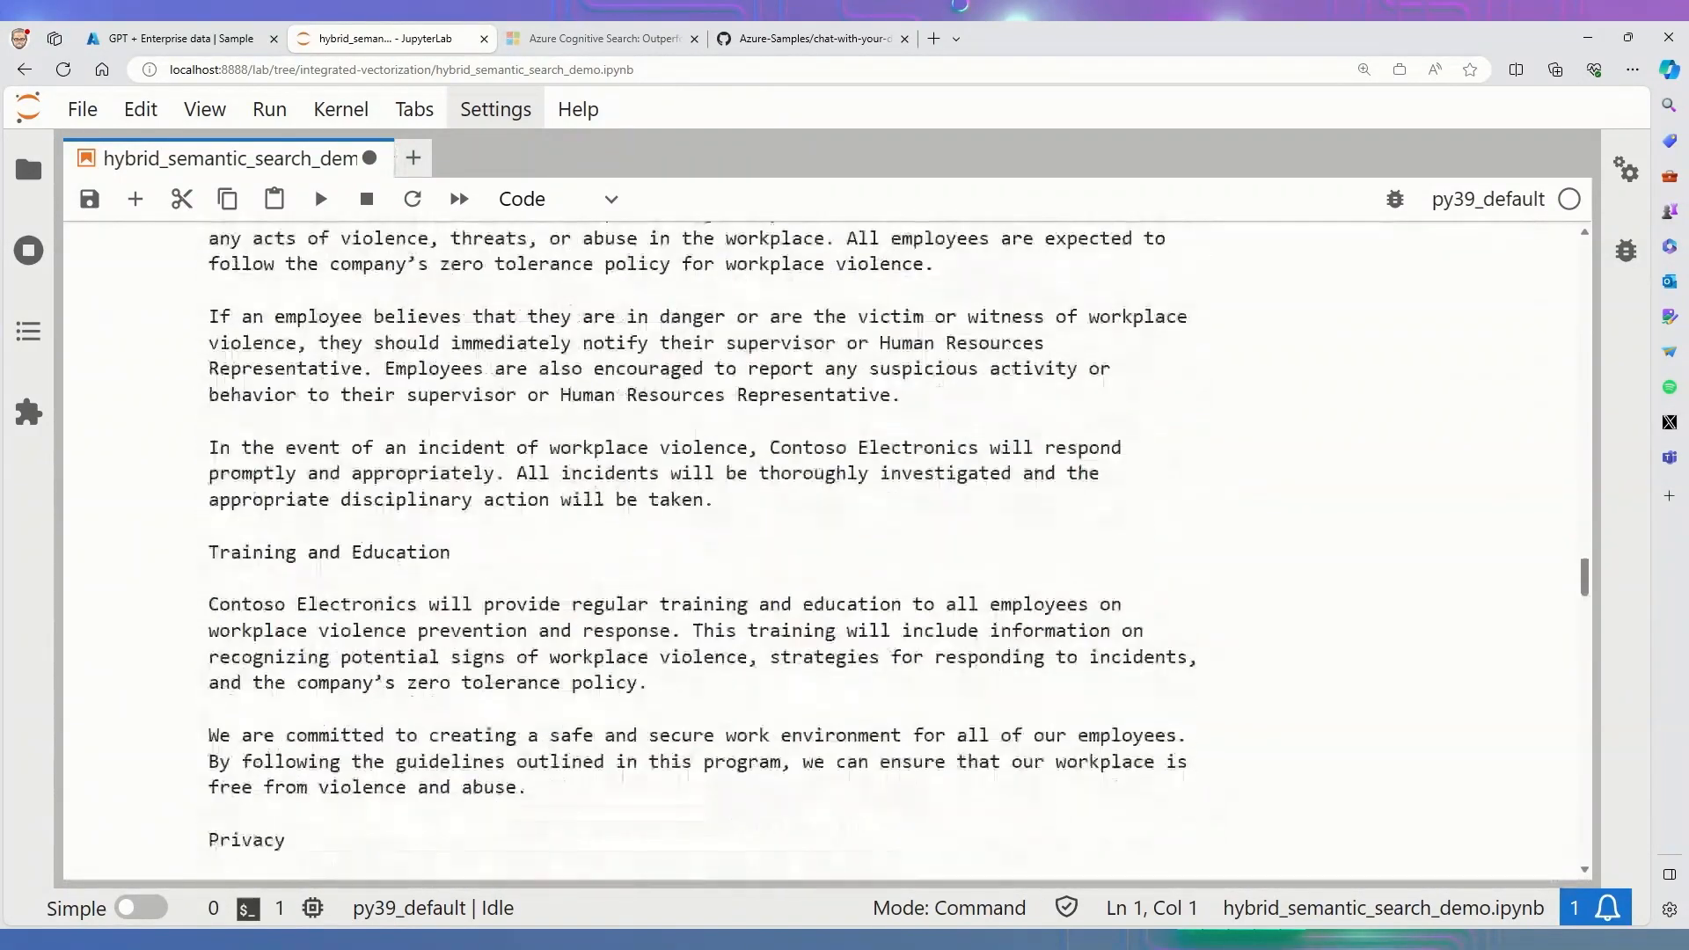
{"action": "scroll", "scroll_direction": "down", "scroll_amount": 3}
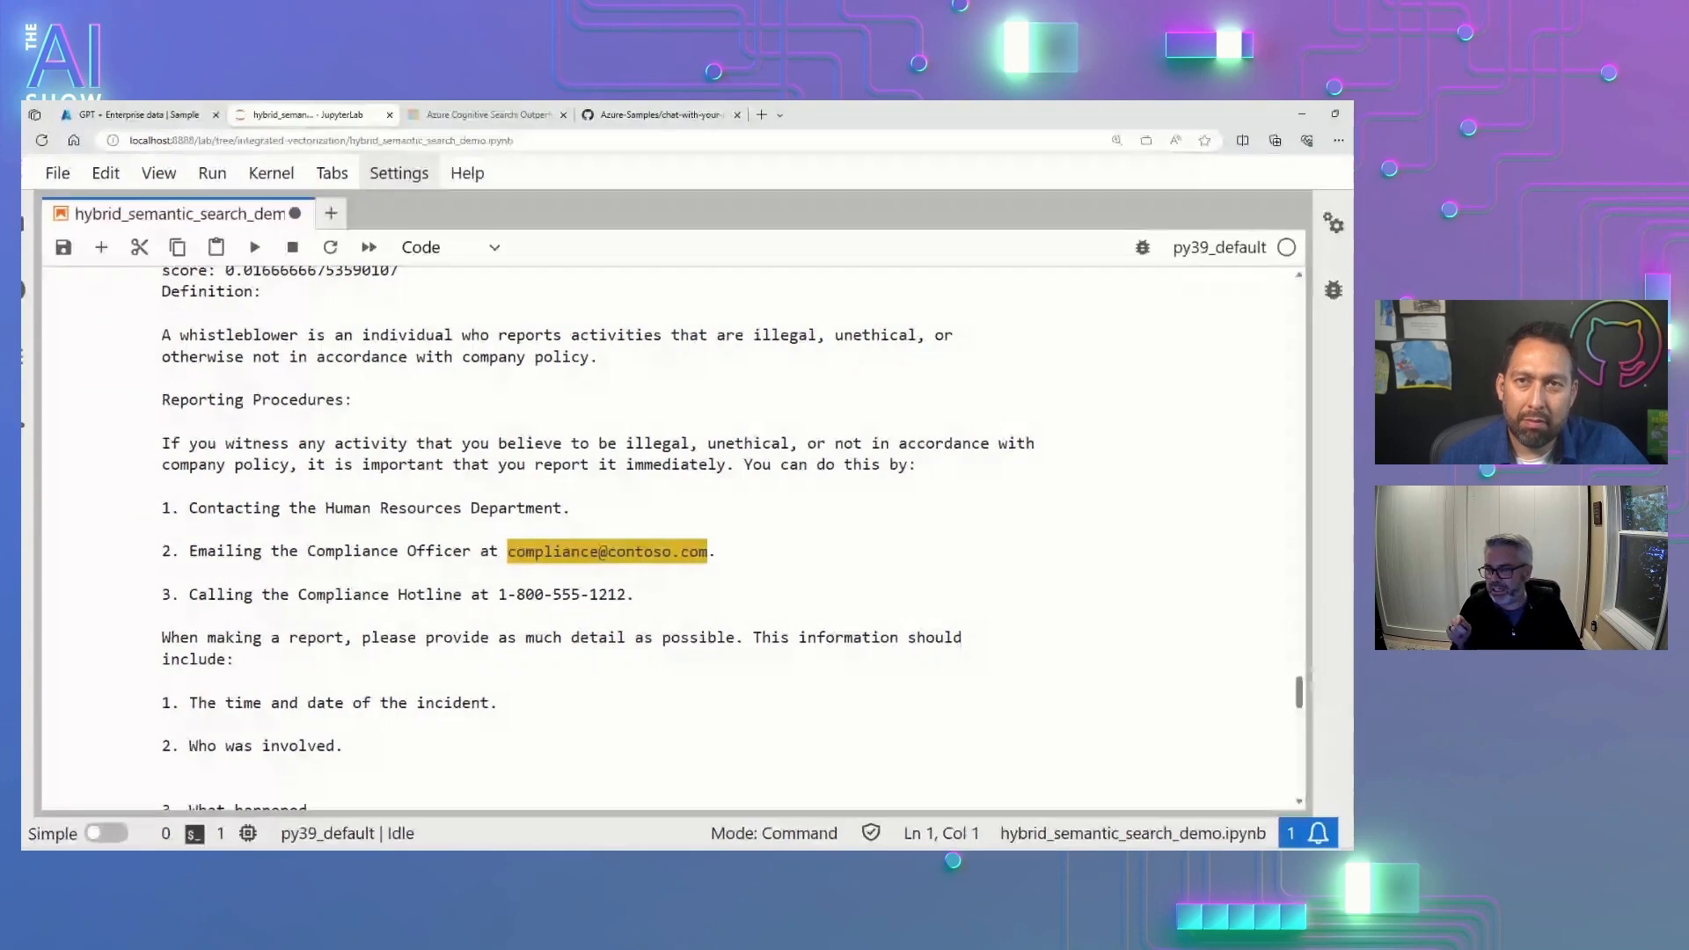
Compare the hybrid result scores, with the whistleblower-policy chunk now listed first.
{"action": "scroll", "scroll_direction": "up", "scroll_amount": 3}
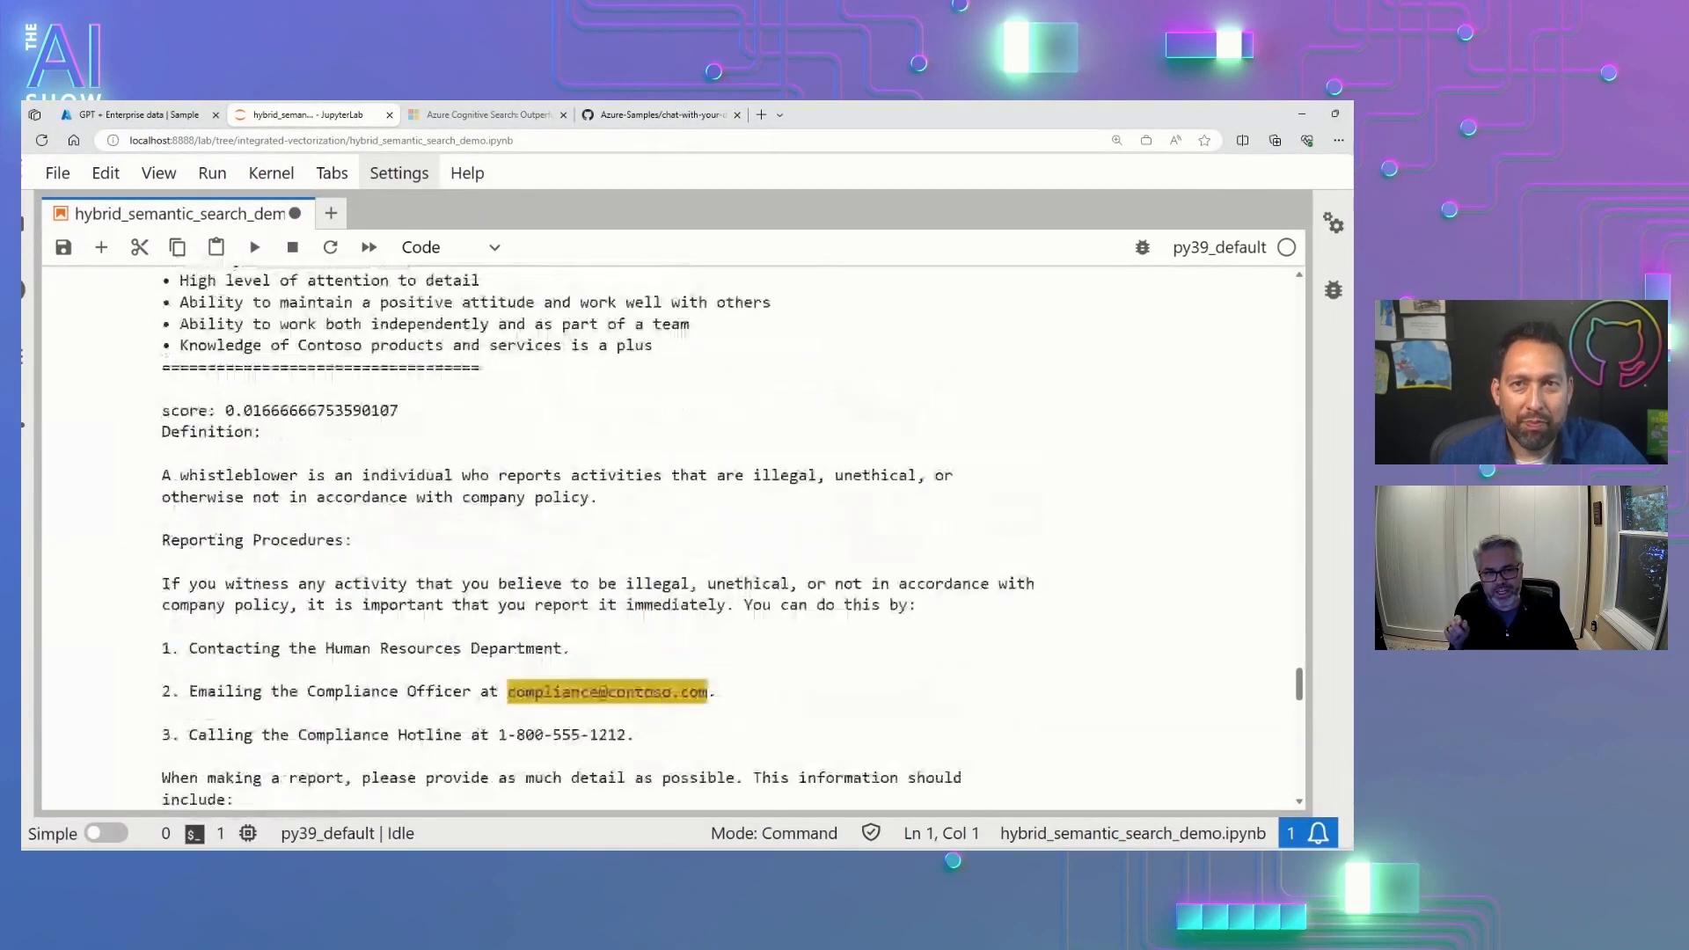
{"action": "scroll", "scroll_direction": "up", "scroll_amount": 3}
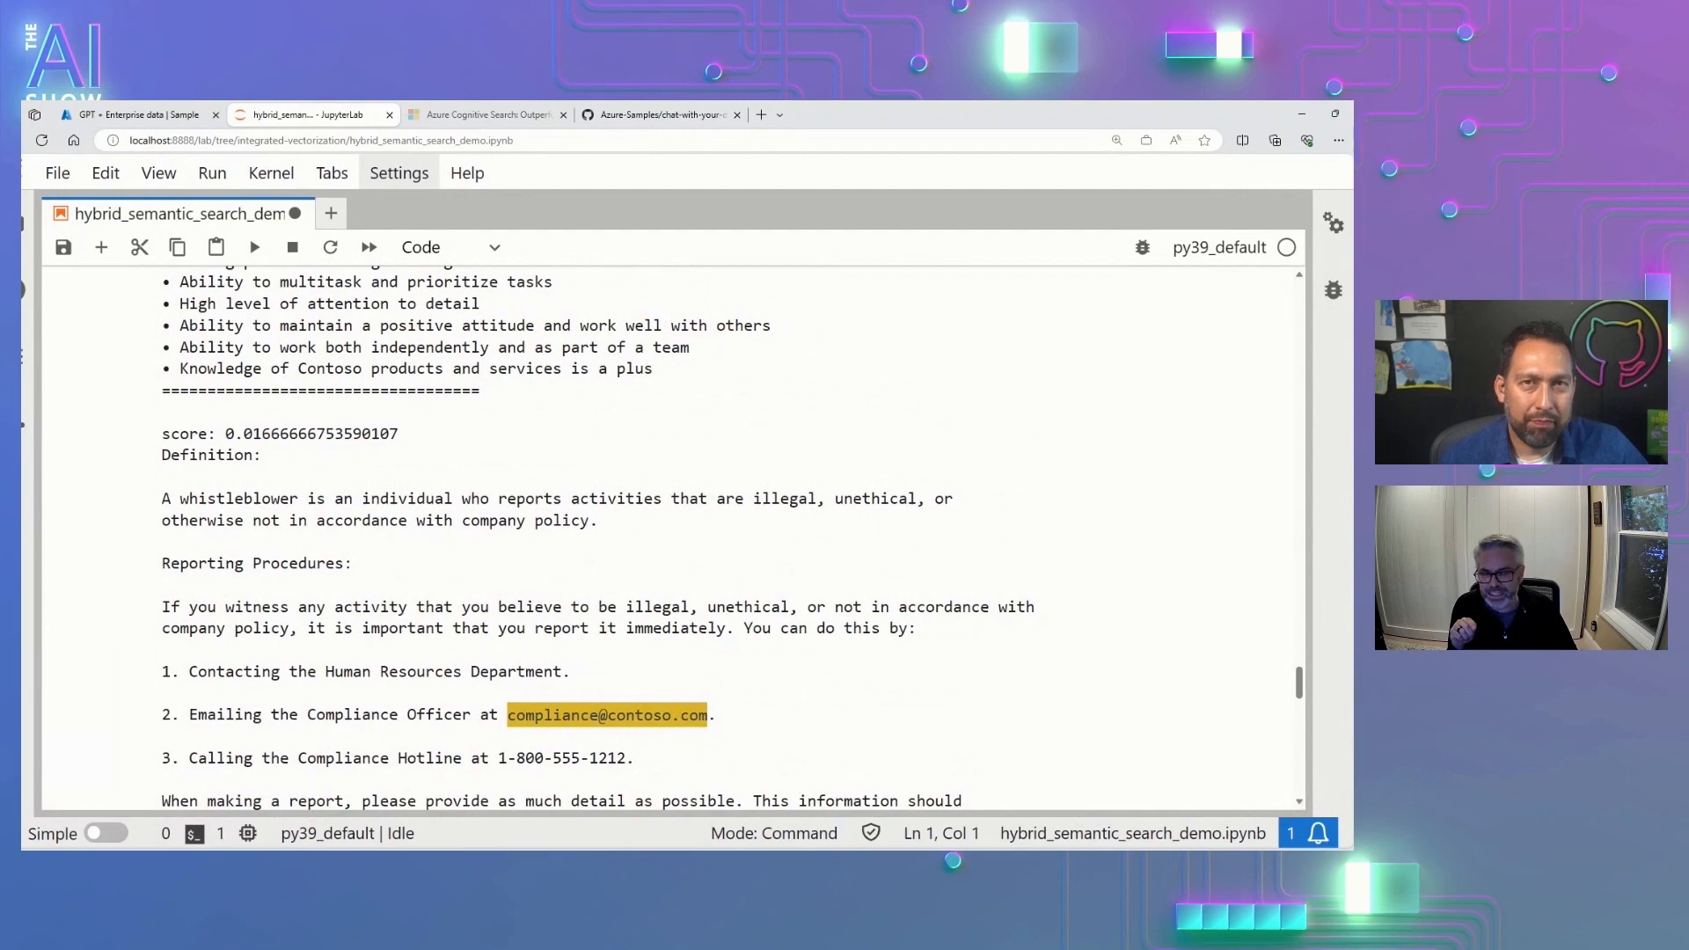
{"action": "scroll", "scroll_direction": "up", "scroll_amount": 3}
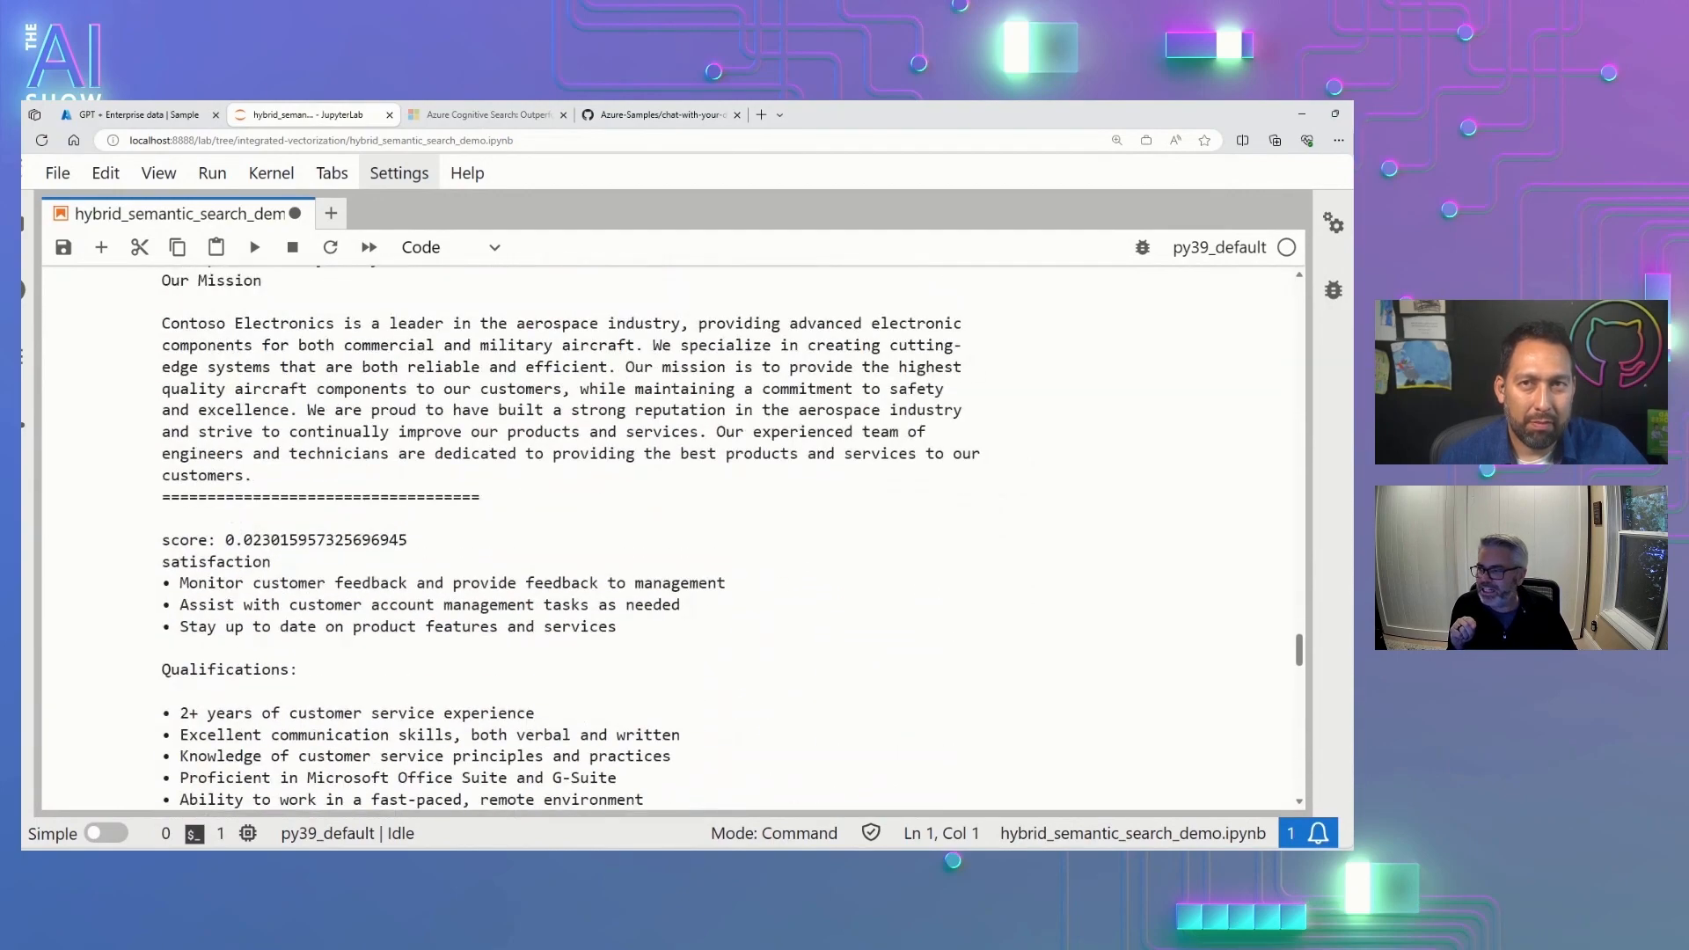
{"action": "scroll", "scroll_direction": "down", "scroll_amount": 3}
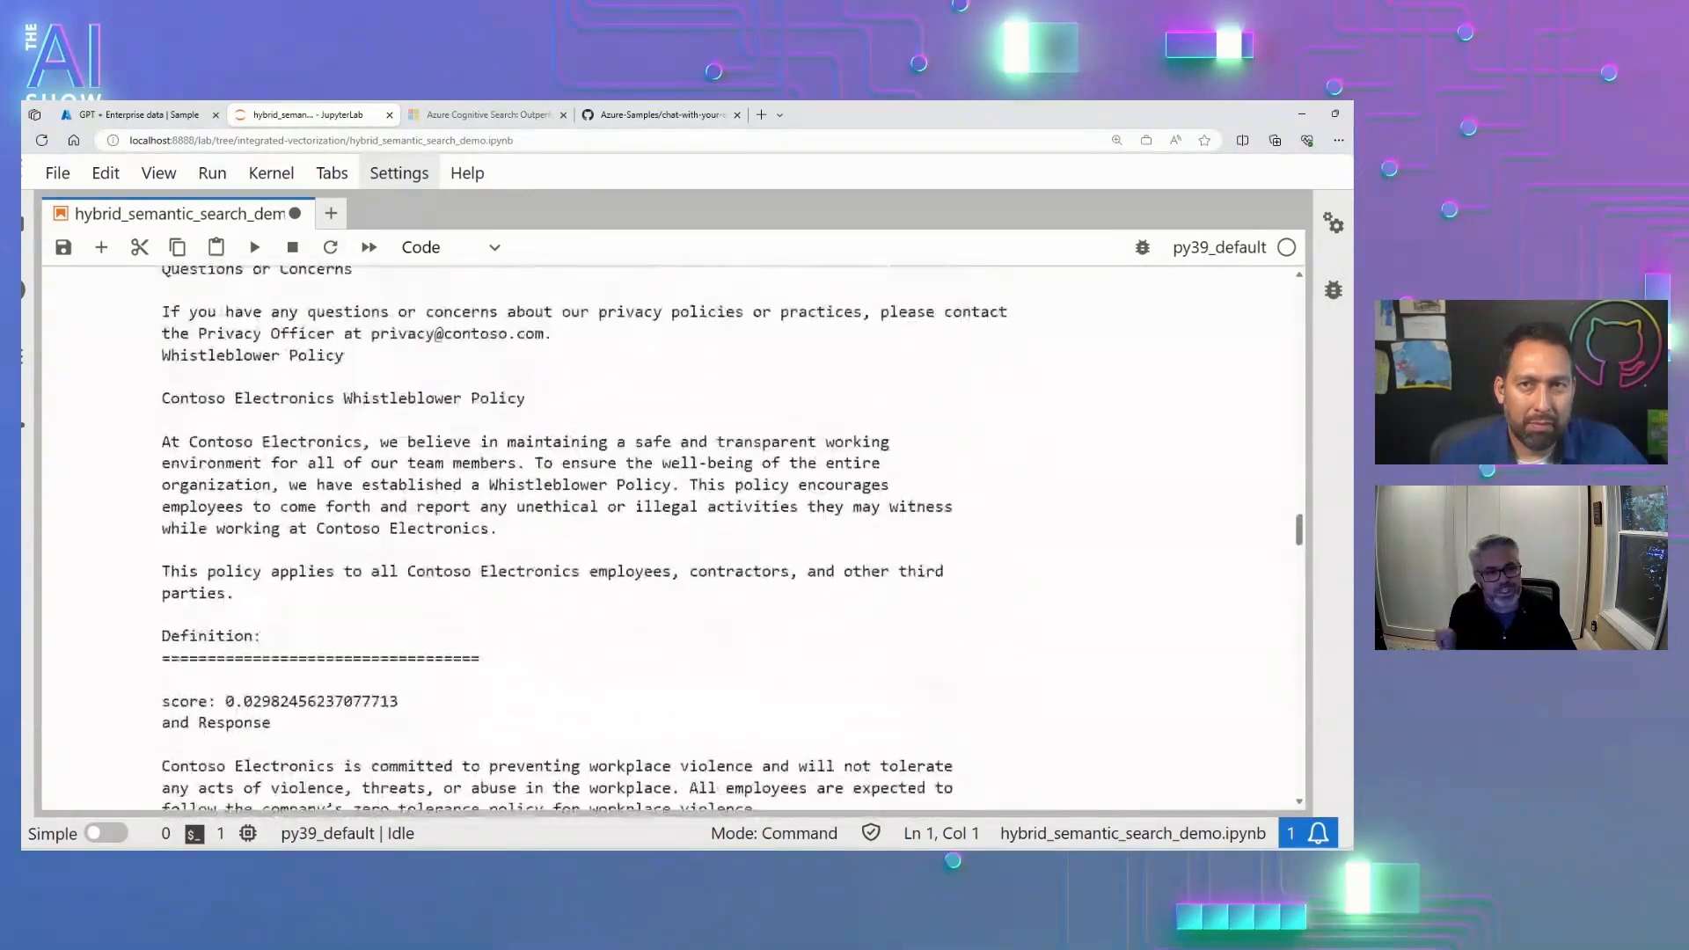
{"action": "scroll", "scroll_direction": "up", "scroll_amount": 3}
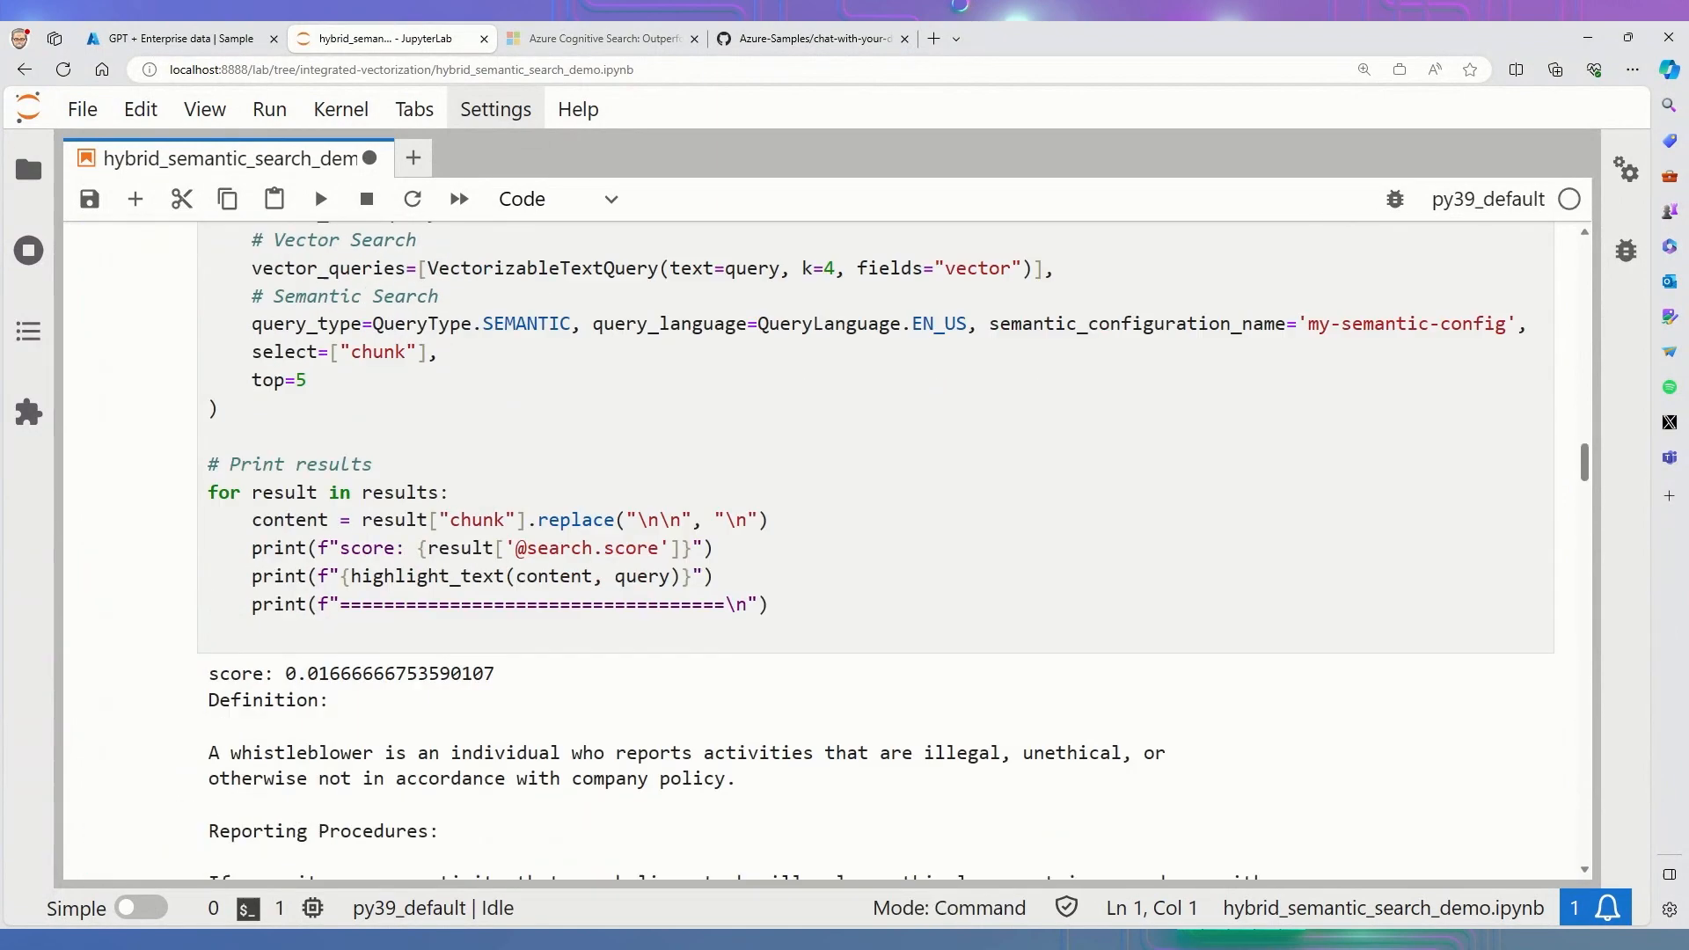
Review the semantic-reranked top whistleblower chunk with the highlighted compliance email, then save the notebook.
{"action": "scroll", "scroll_direction": "down", "scroll_amount": 3}
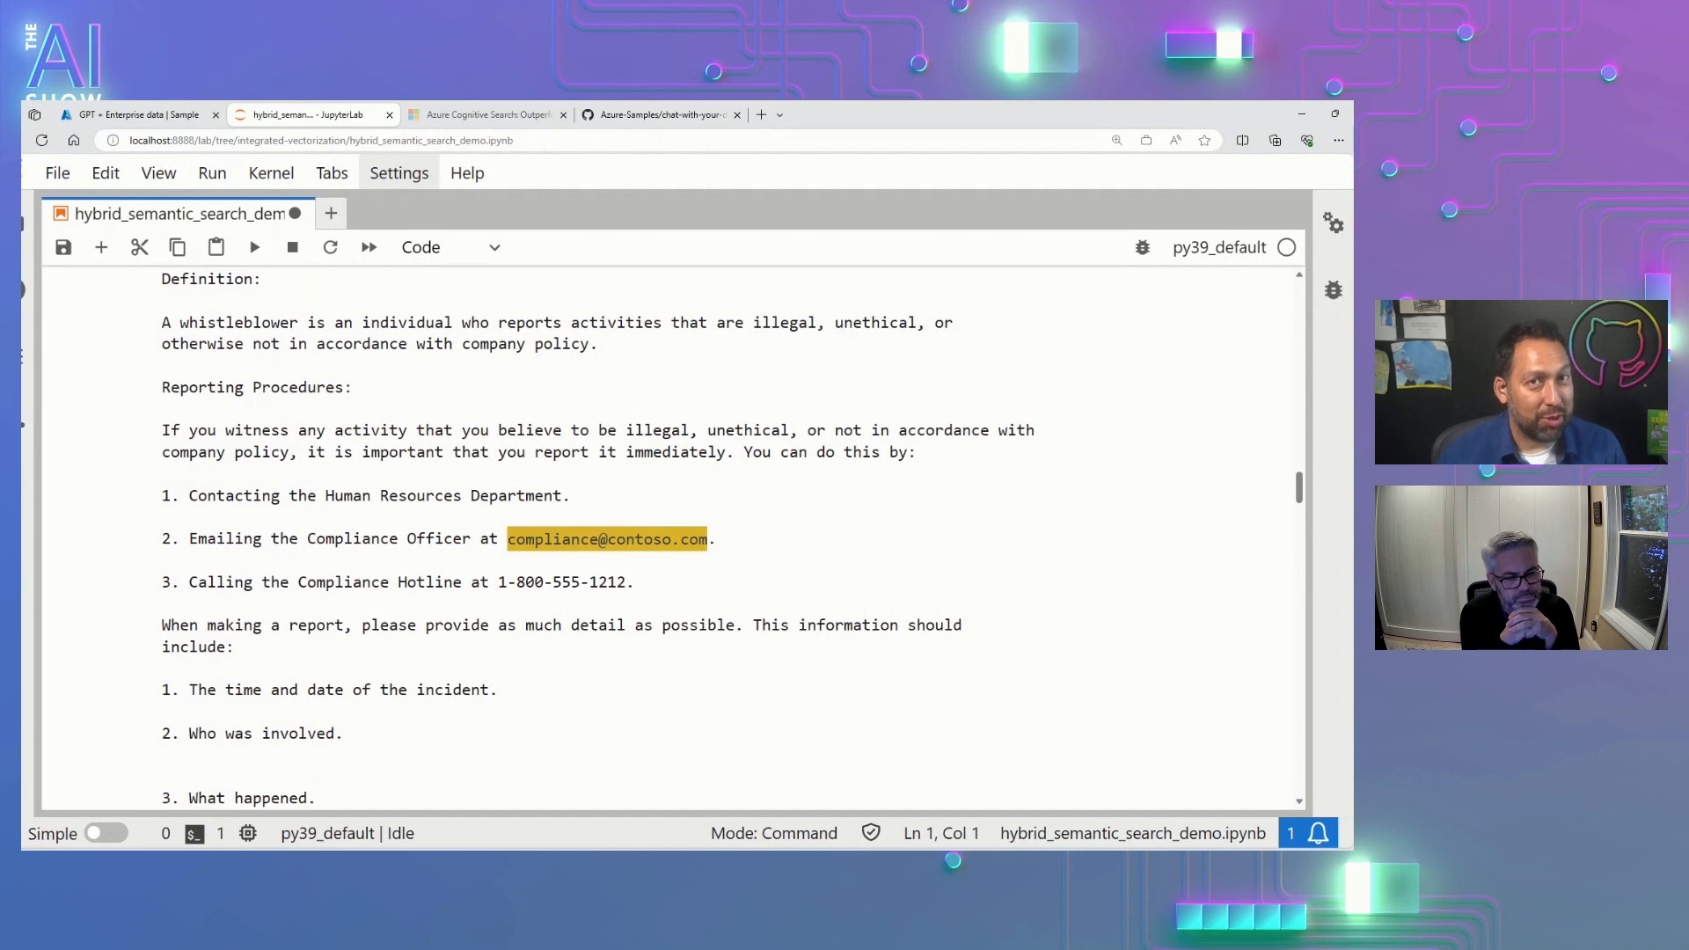
{"action": "key", "text": "ctrl+s"}
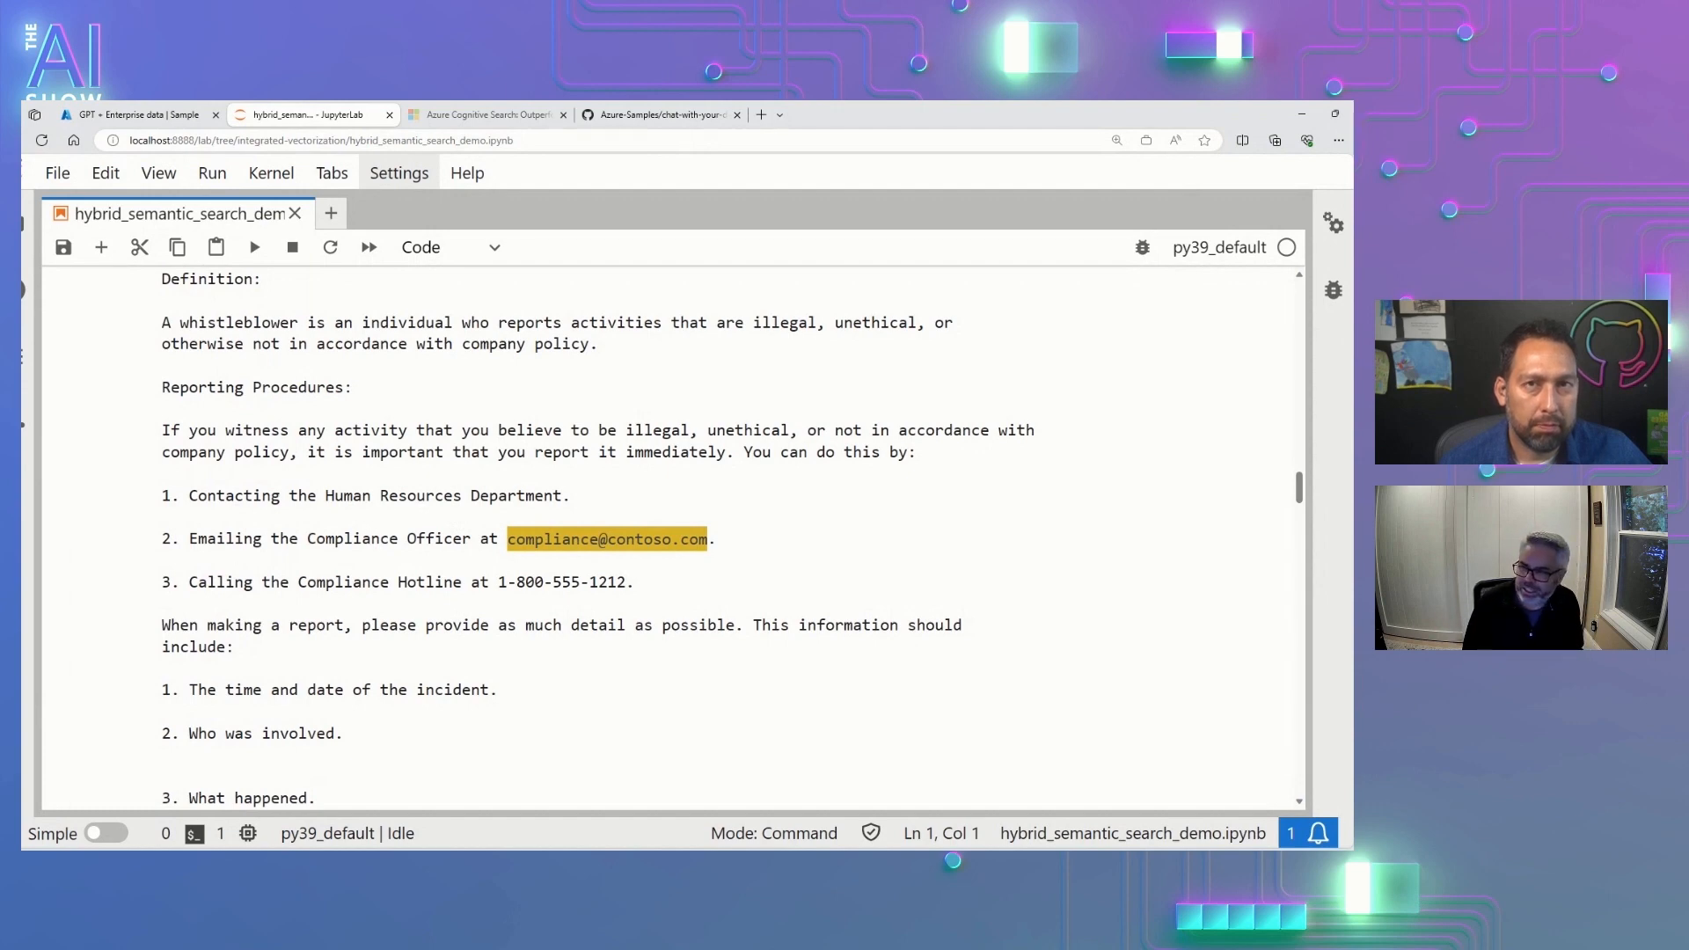
Switch to the Azure Cognitive Search benchmark blog and scroll to the Table 1 retrieval comparison.
{"action": "left_click", "coordinate": [485, 115]}
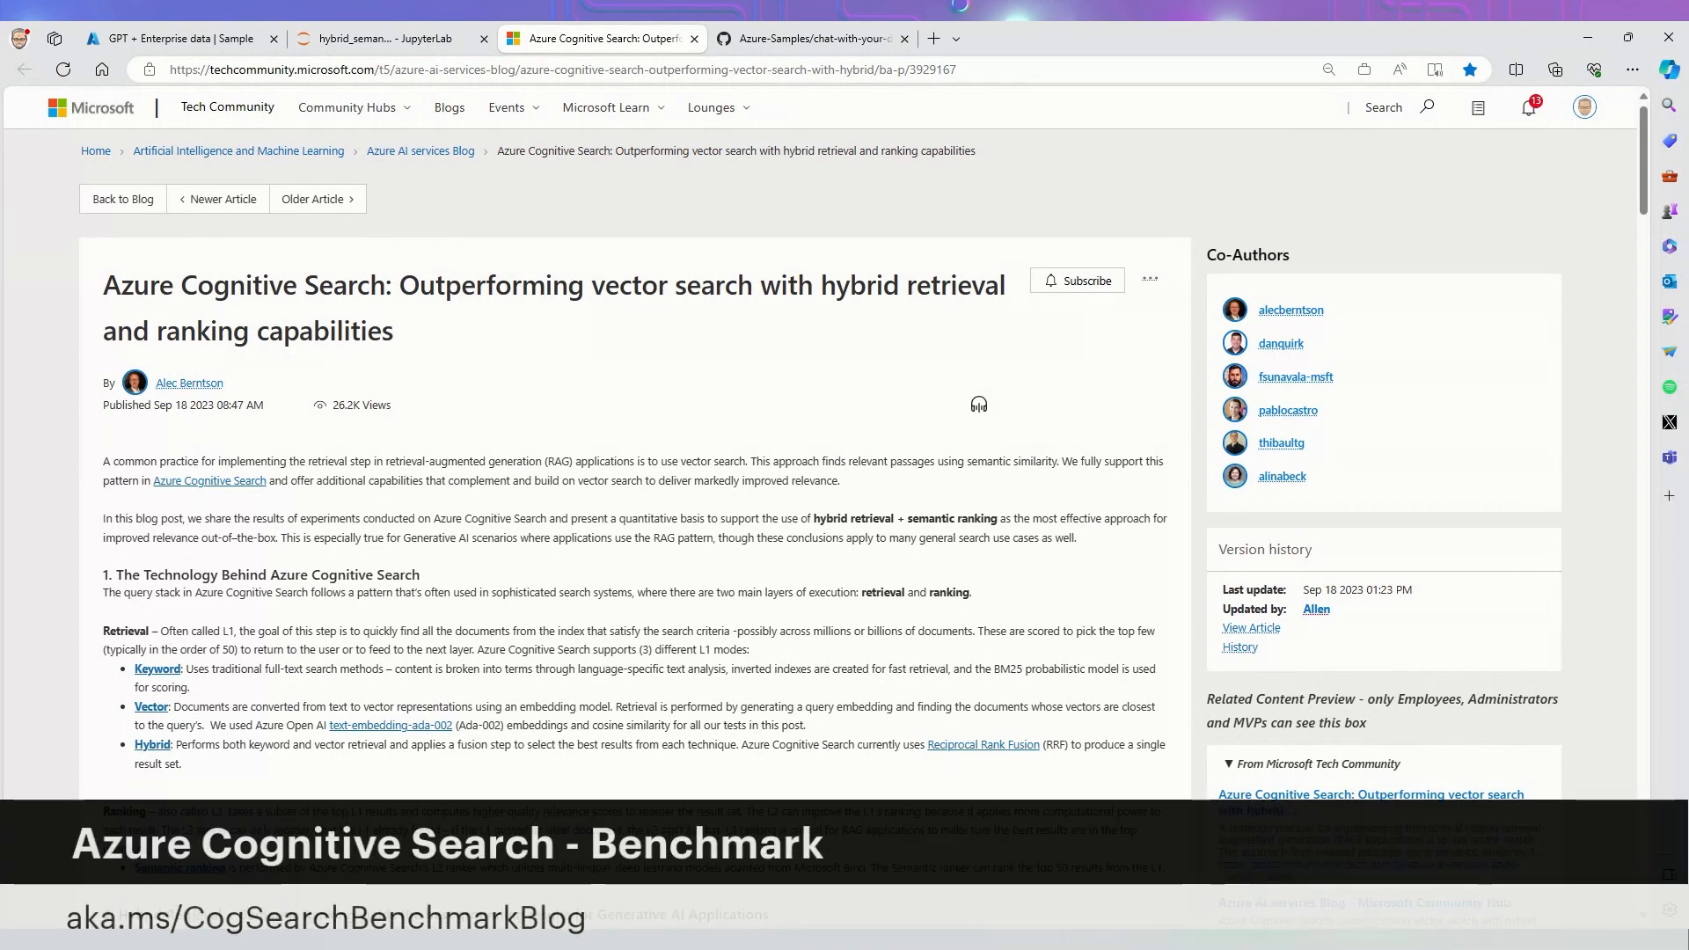
{"action": "scroll", "scroll_direction": "down", "scroll_amount": 3}
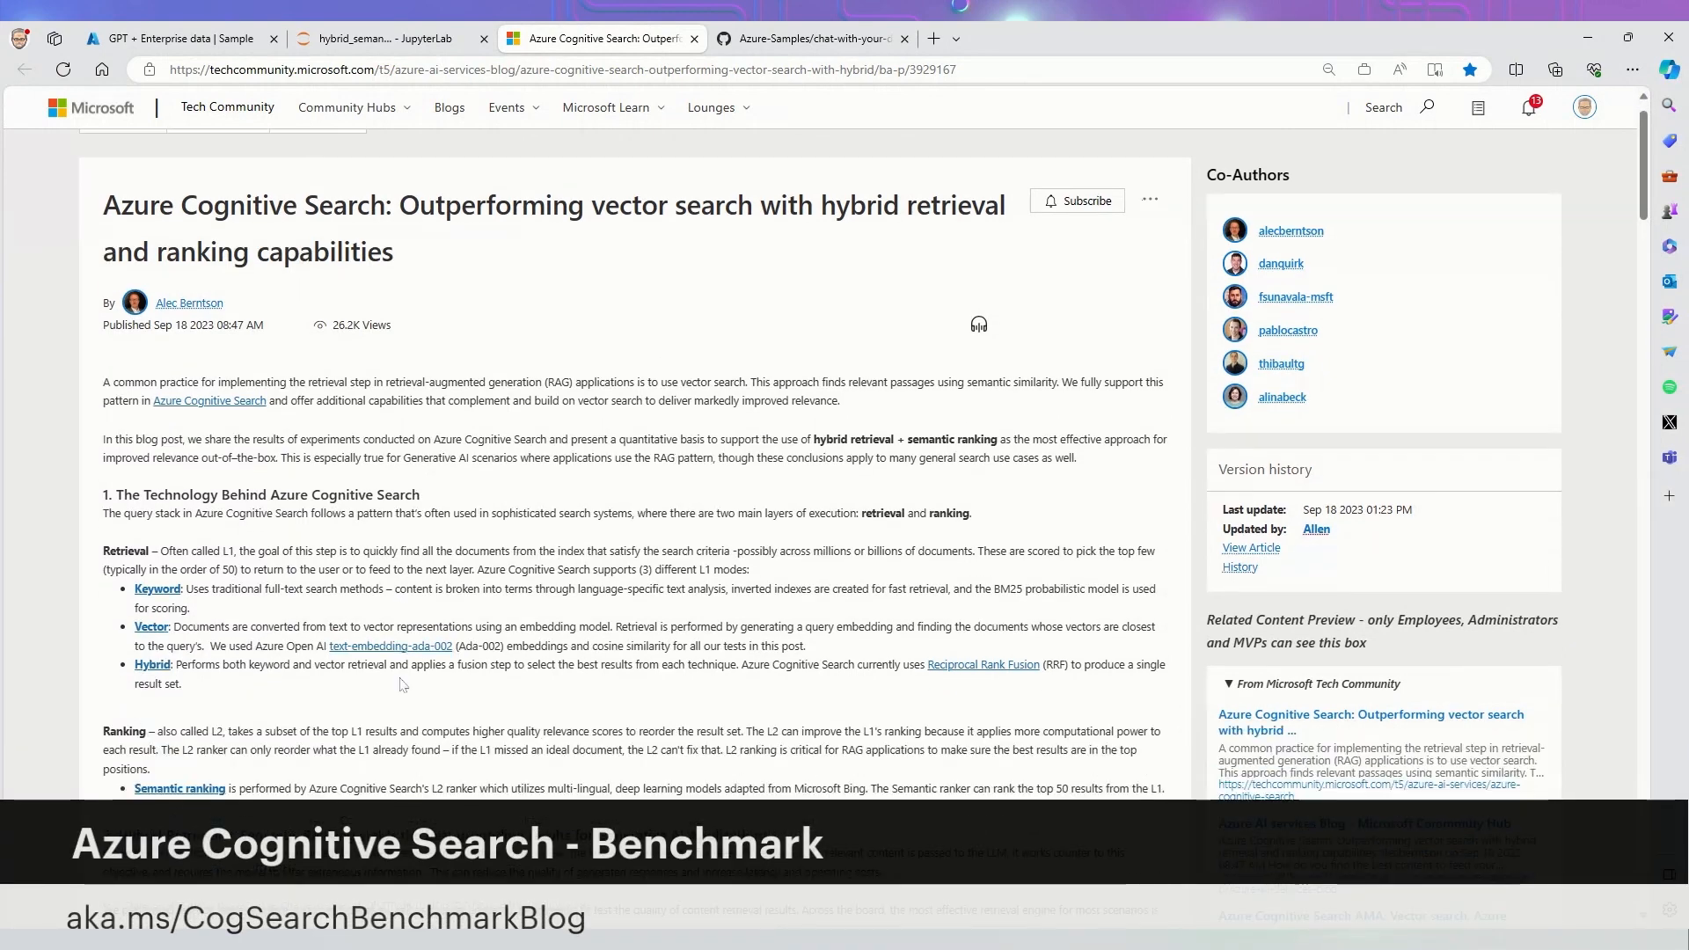
{"action": "scroll", "scroll_direction": "down", "scroll_amount": 3}
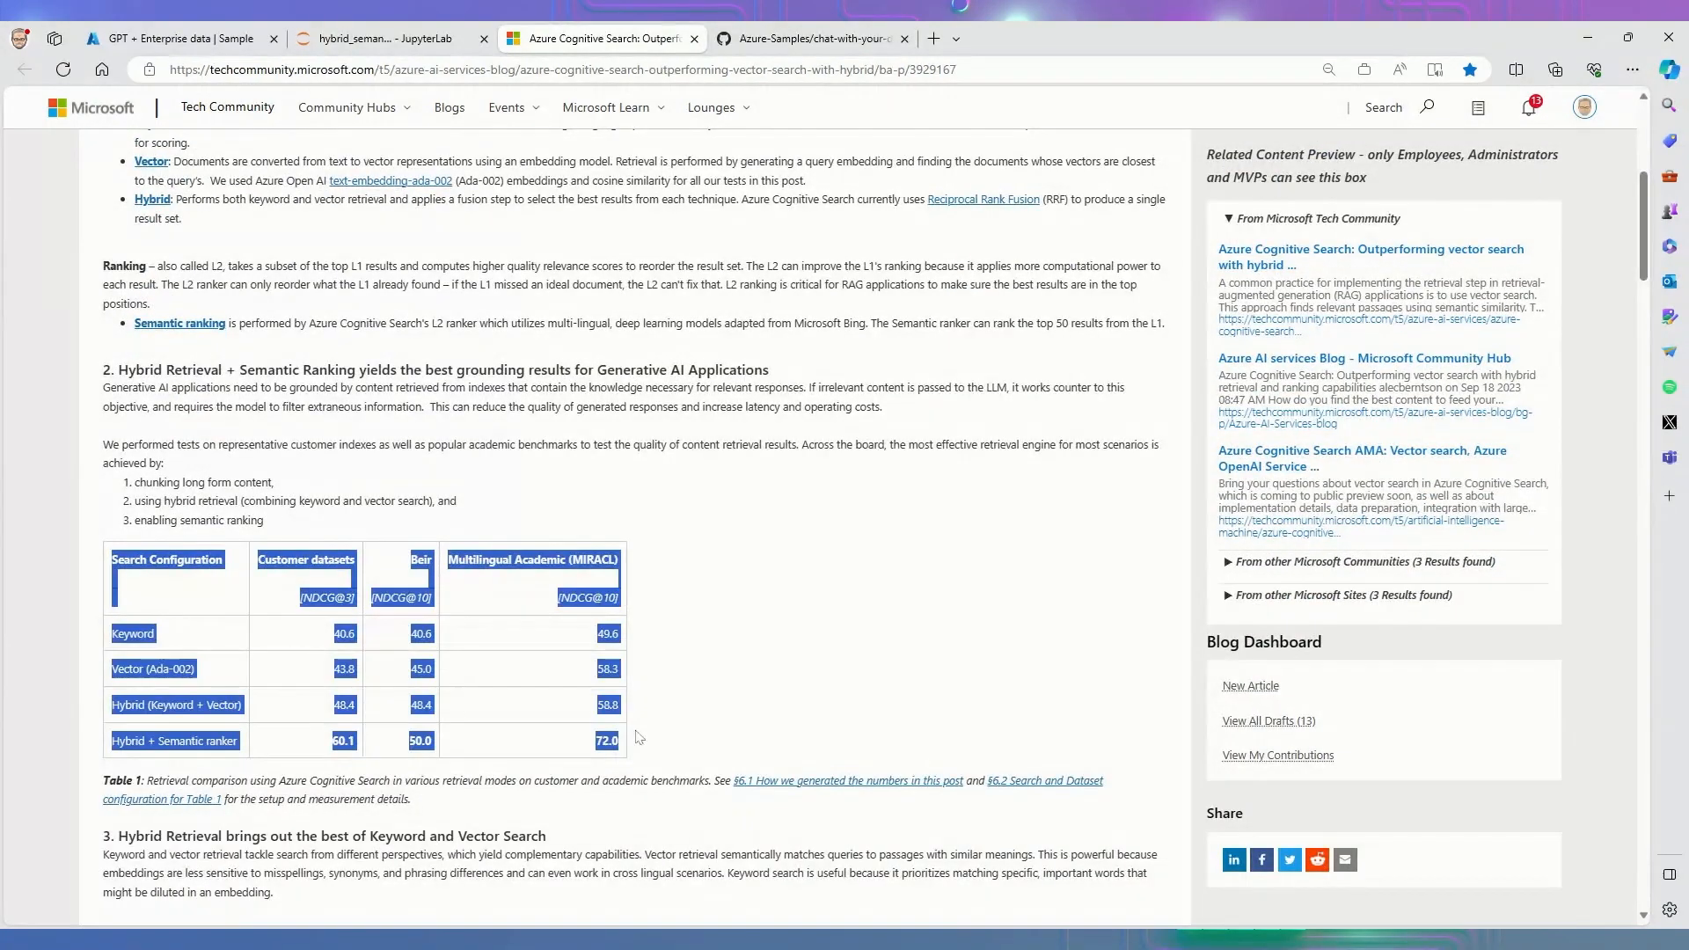
{"action": "left_click", "coordinate": [928, 611]}
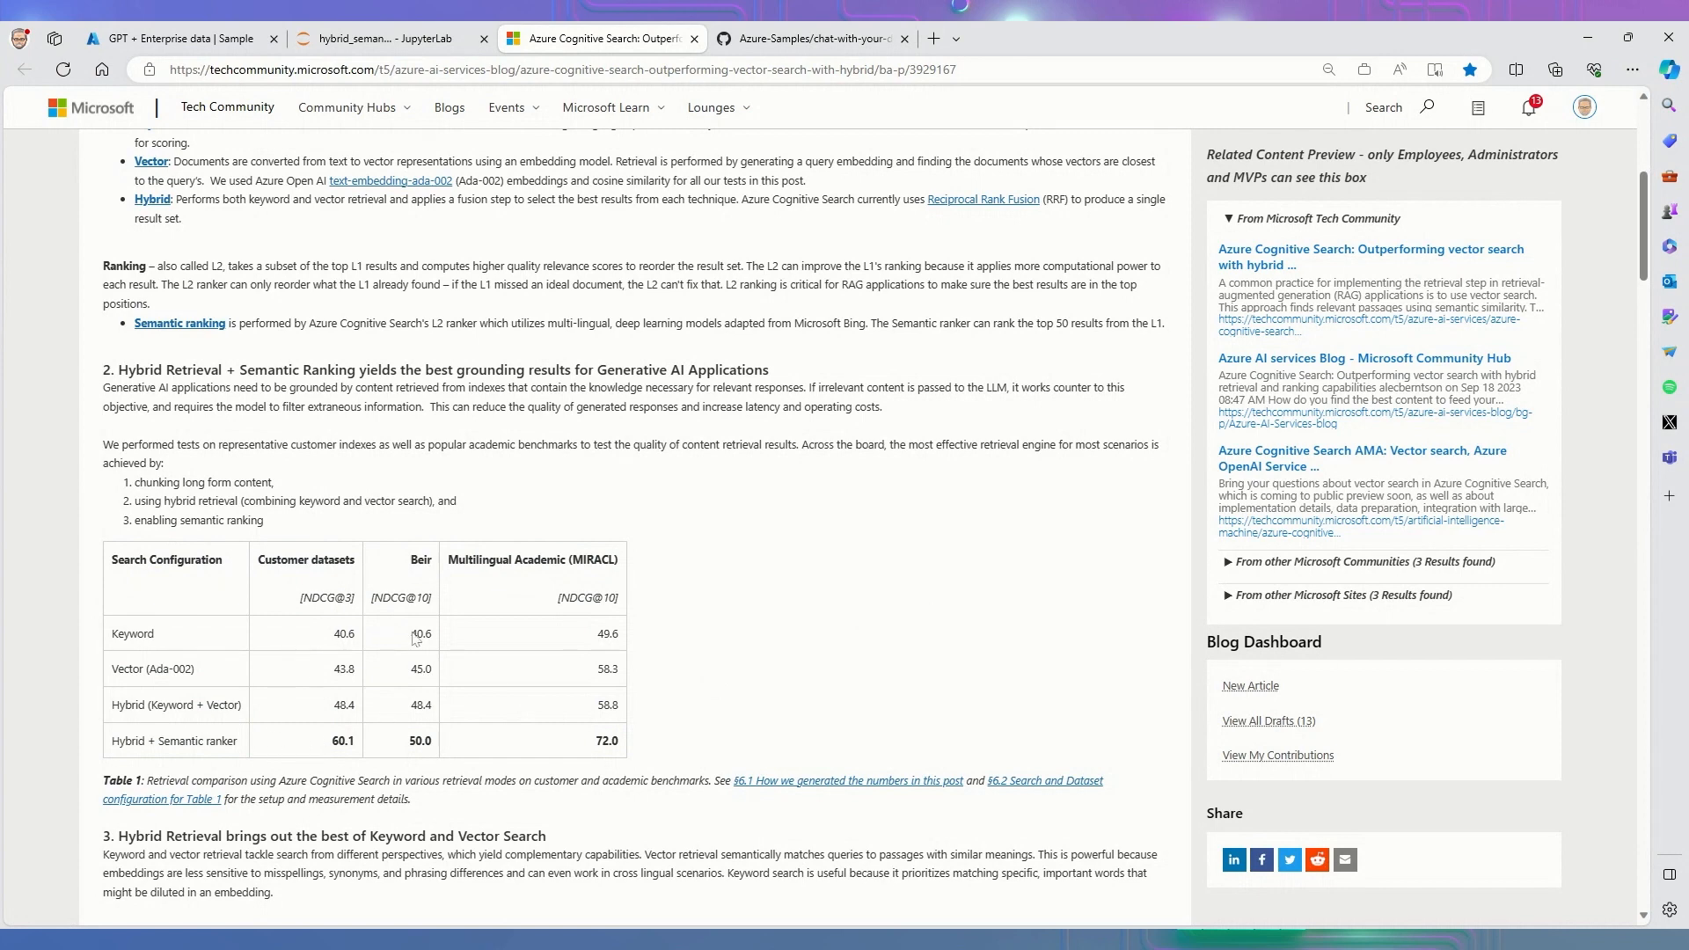
{"action": "mouse_move", "coordinate": [299, 744]}
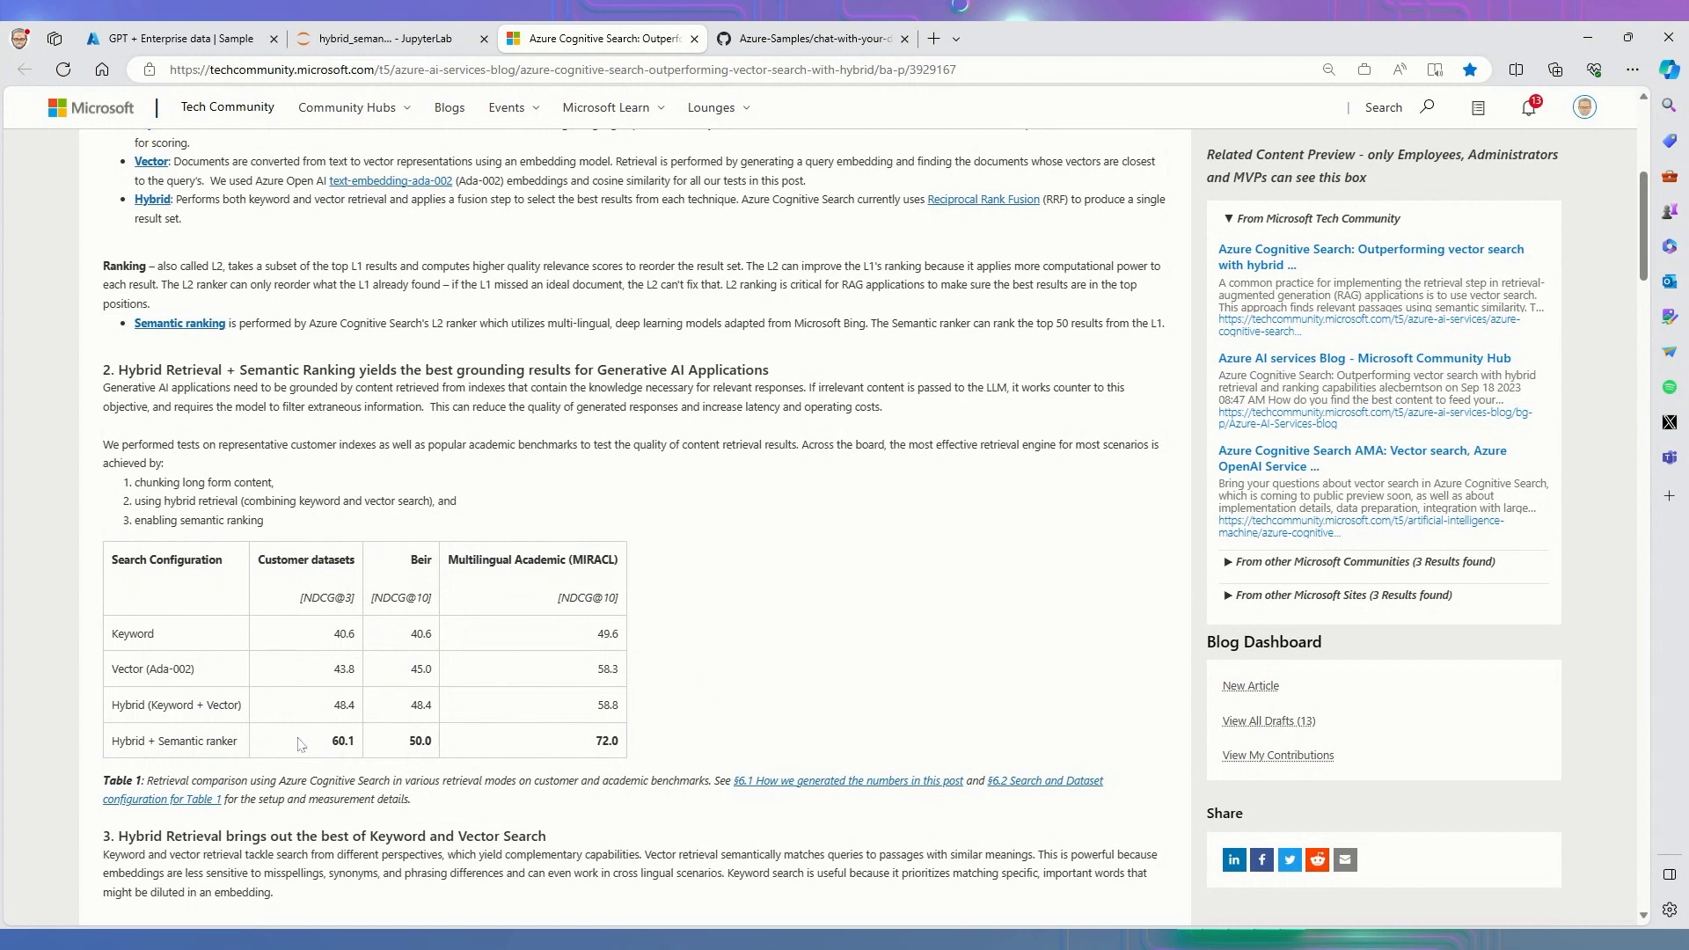
Highlight the Hybrid + Semantic ranker row, the highest scores across datasets.
{"action": "double_click", "coordinate": [199, 741]}
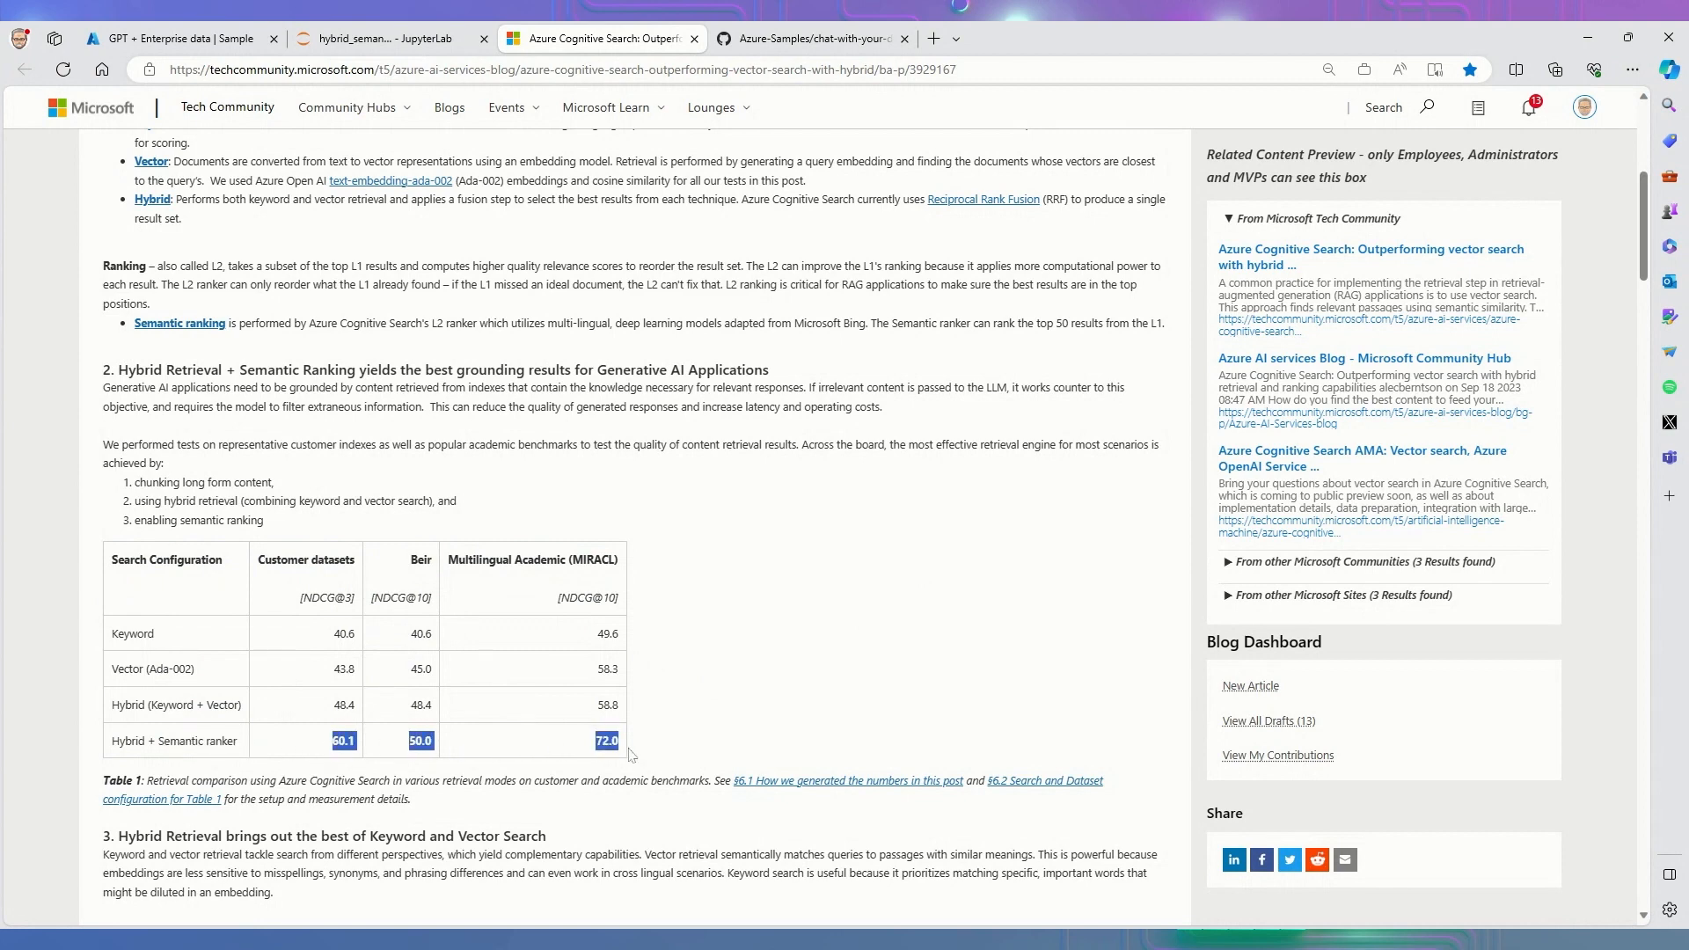
{"action": "left_click", "coordinate": [889, 674]}
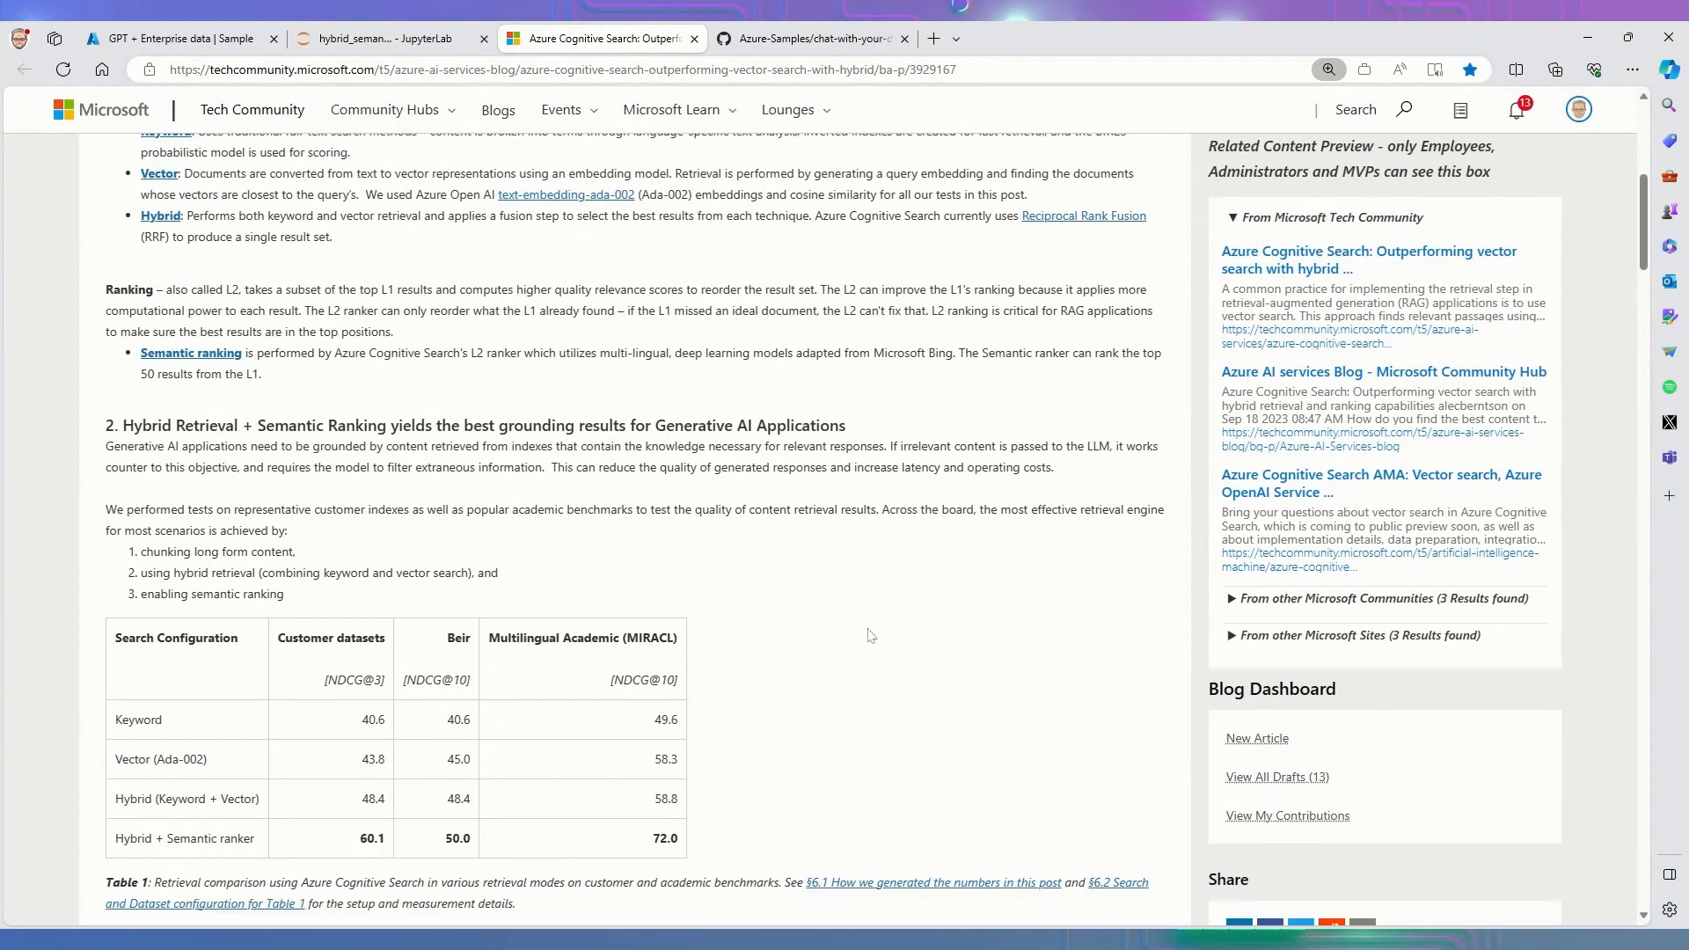
Read past the benchmark table, then bring up the Azure-Samples chat-with-your-data GitHub README.
{"action": "scroll", "scroll_direction": "down", "scroll_amount": 3}
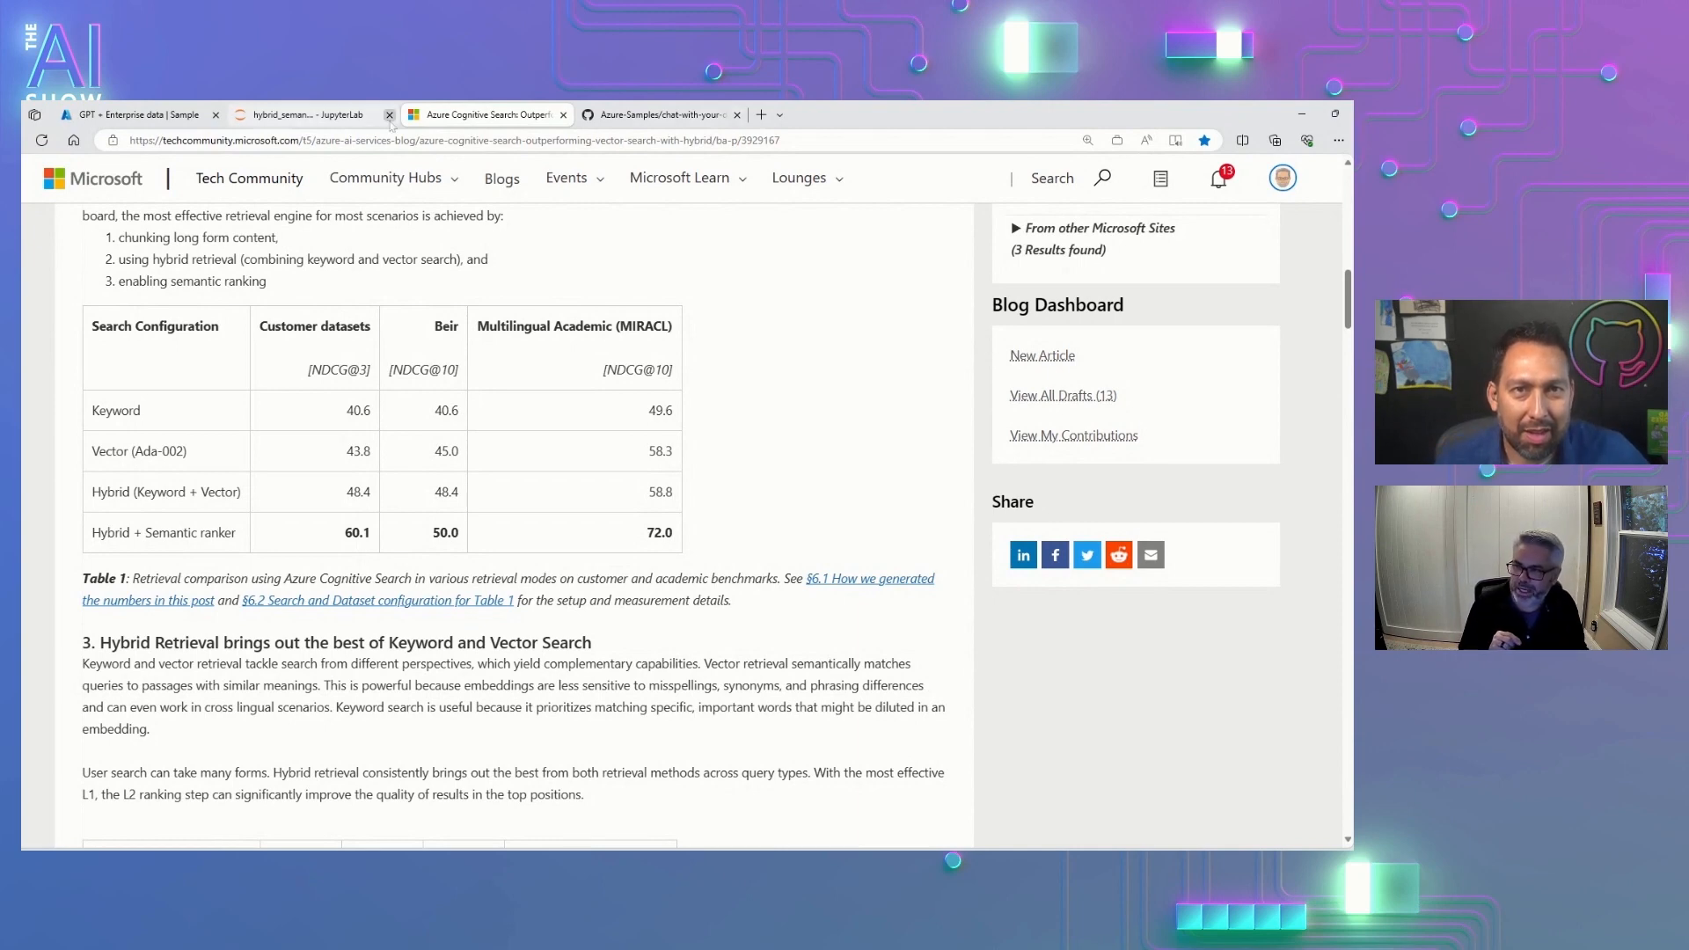
{"action": "left_click", "coordinate": [656, 114]}
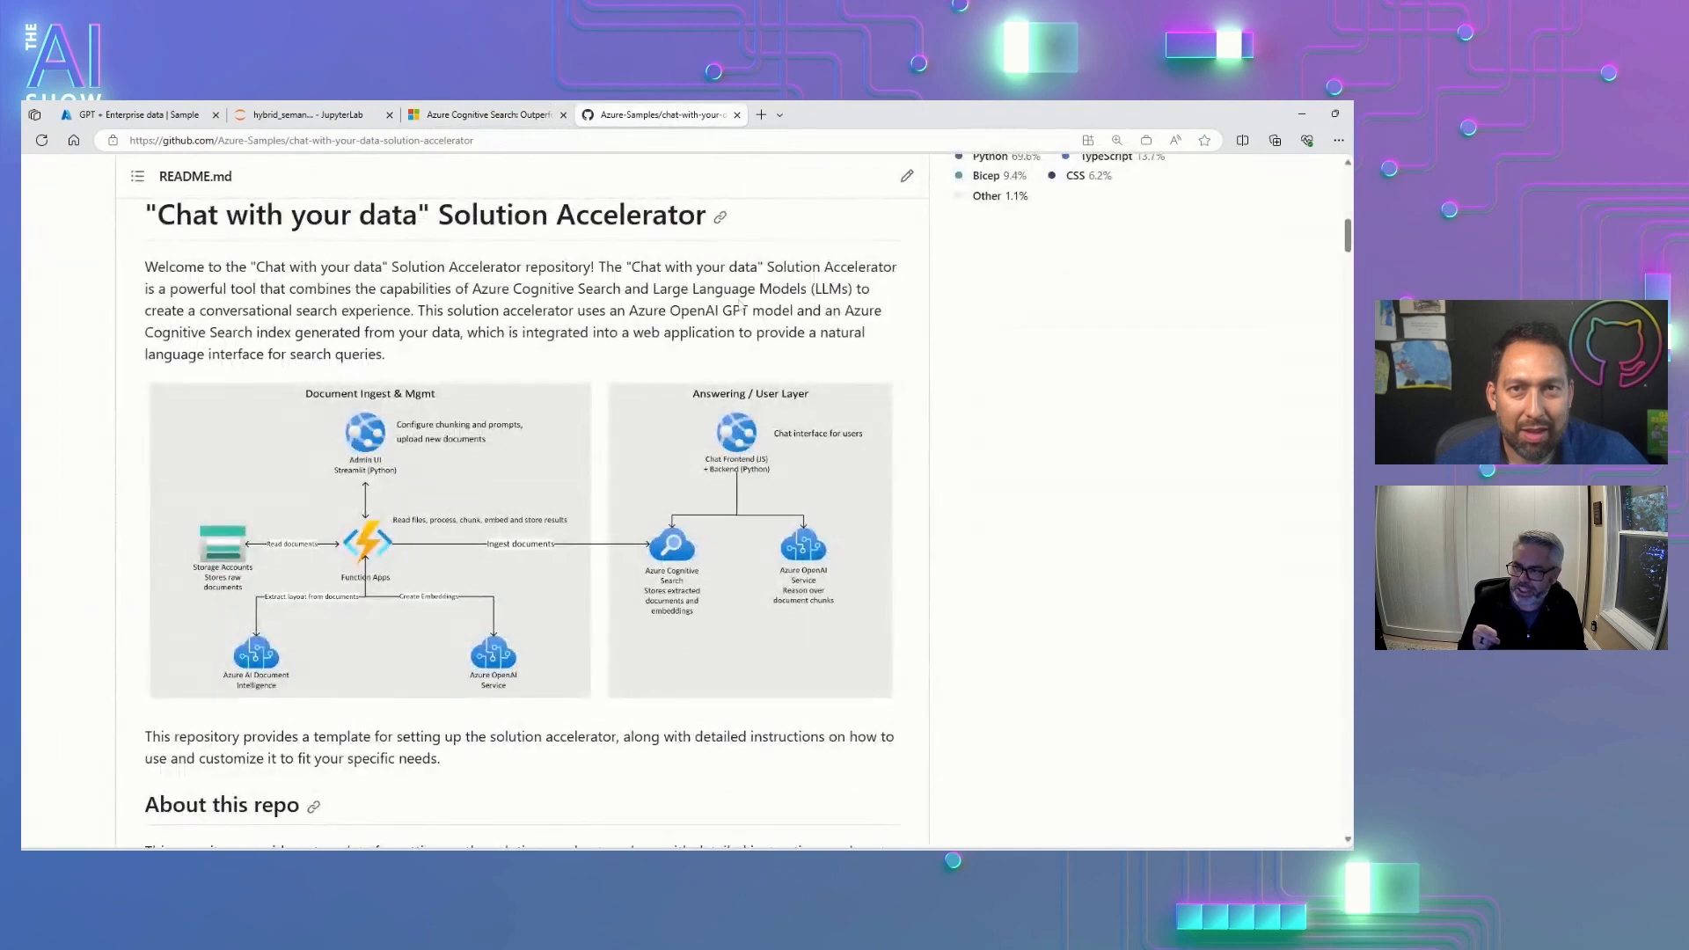